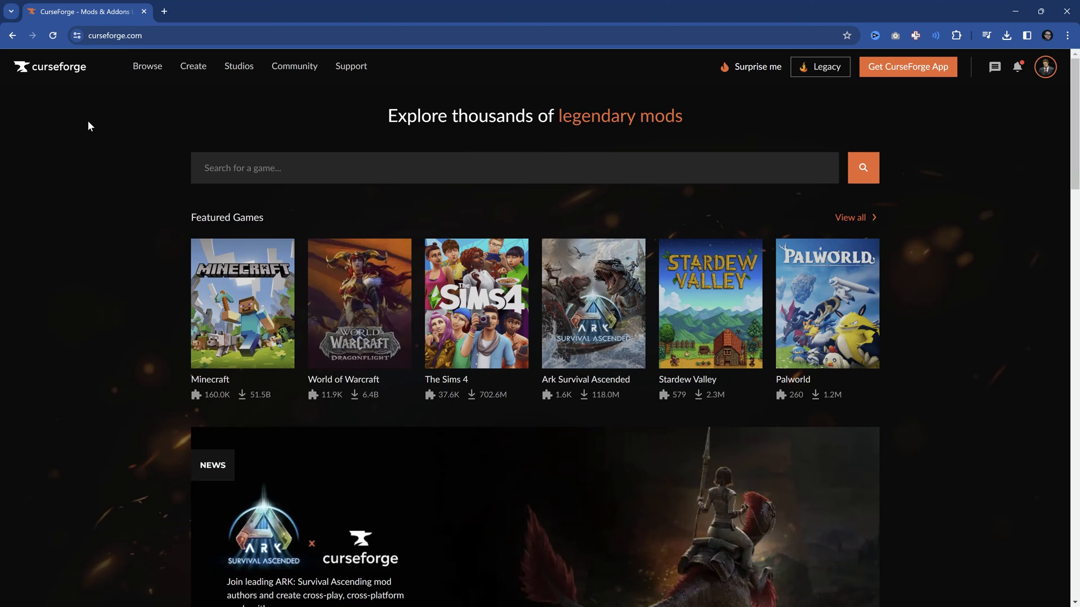
{"action": "mouse_move", "coordinate": [83, 131]}
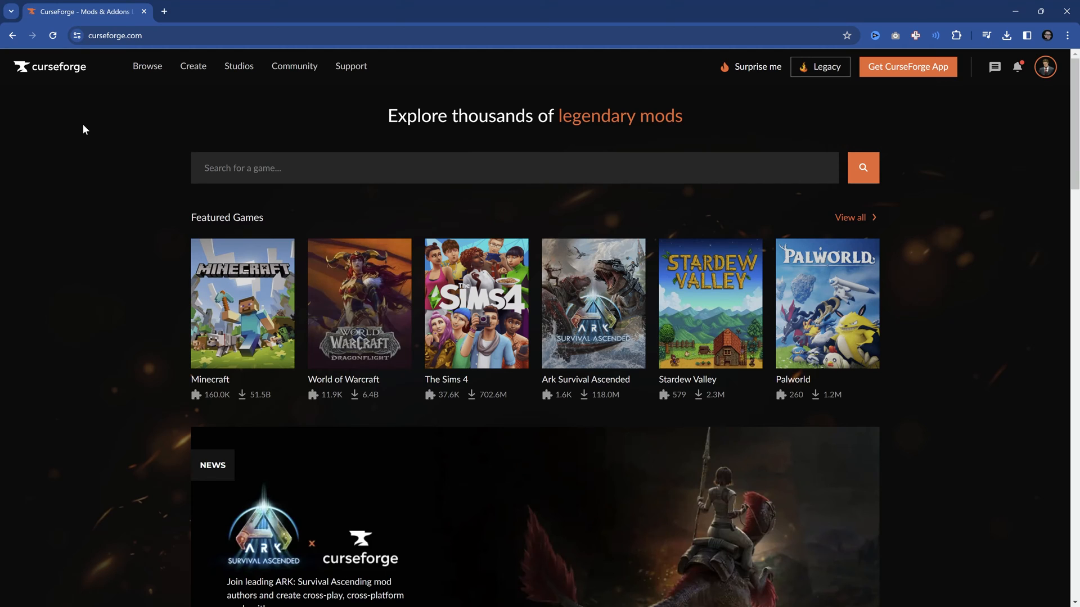
Search the Minecraft mods for 'create' from the site's search bar.
{"action": "left_click", "coordinate": [243, 304]}
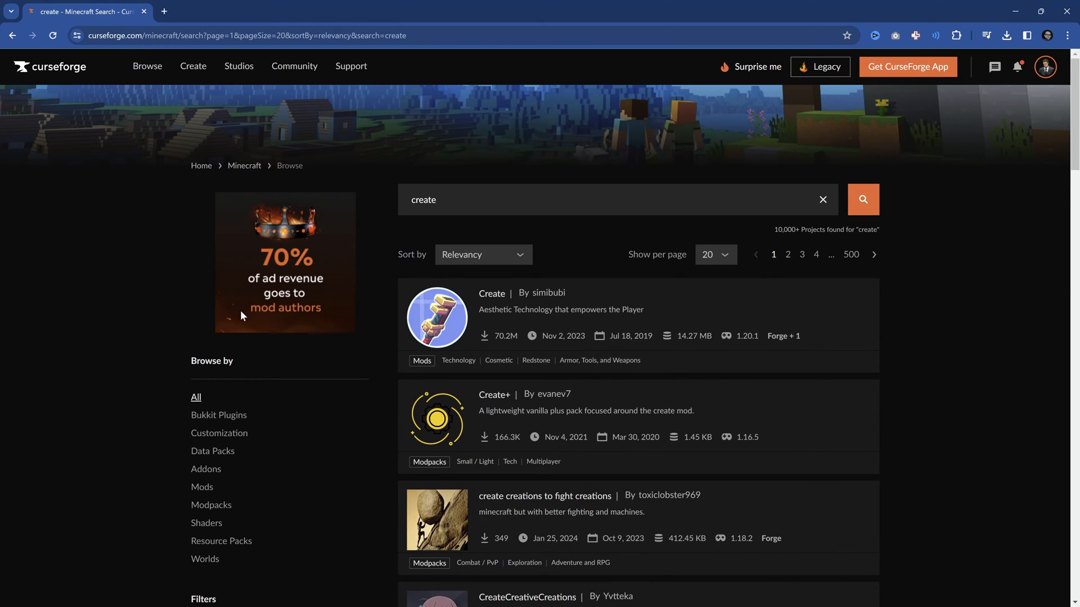
Download the Create mod by simibubi for game version 1.20.1 with the Forge loader.
{"action": "left_click", "coordinate": [491, 293]}
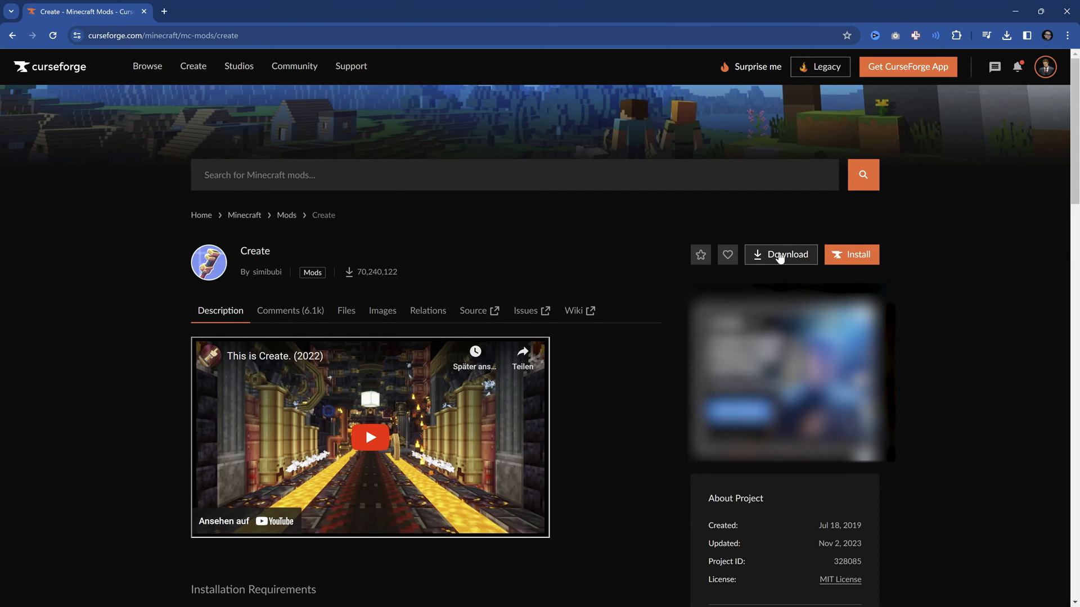
{"action": "left_click", "coordinate": [780, 254]}
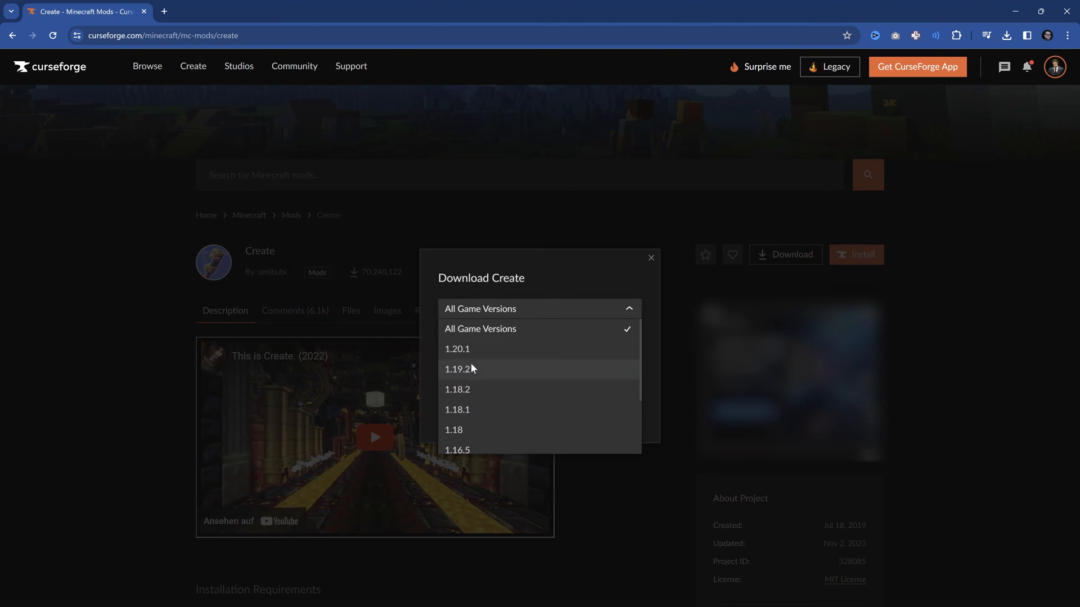
{"action": "left_click", "coordinate": [456, 348]}
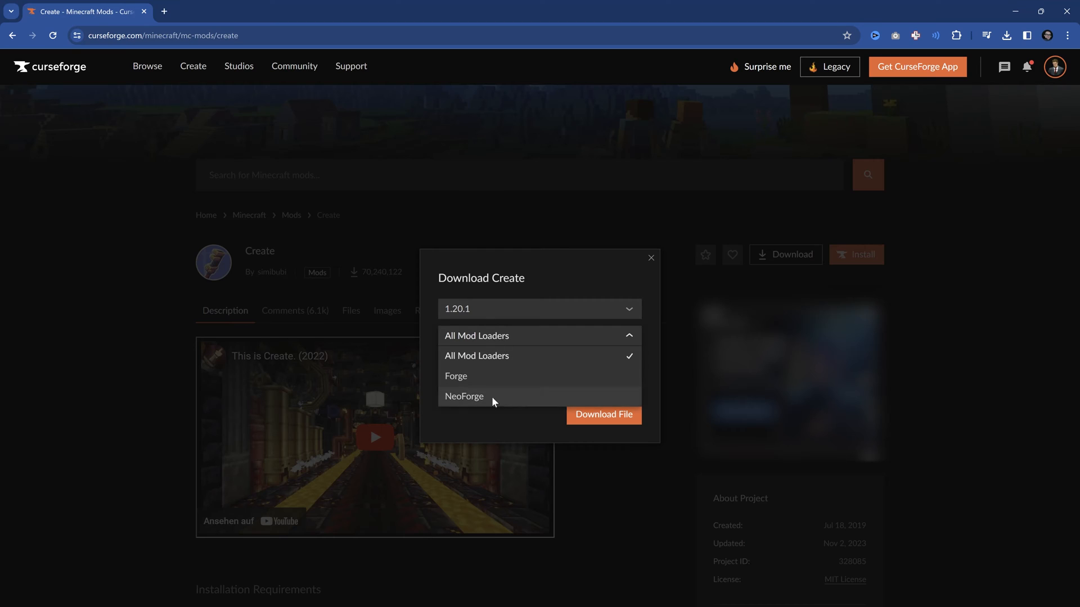
{"action": "left_click", "coordinate": [456, 376]}
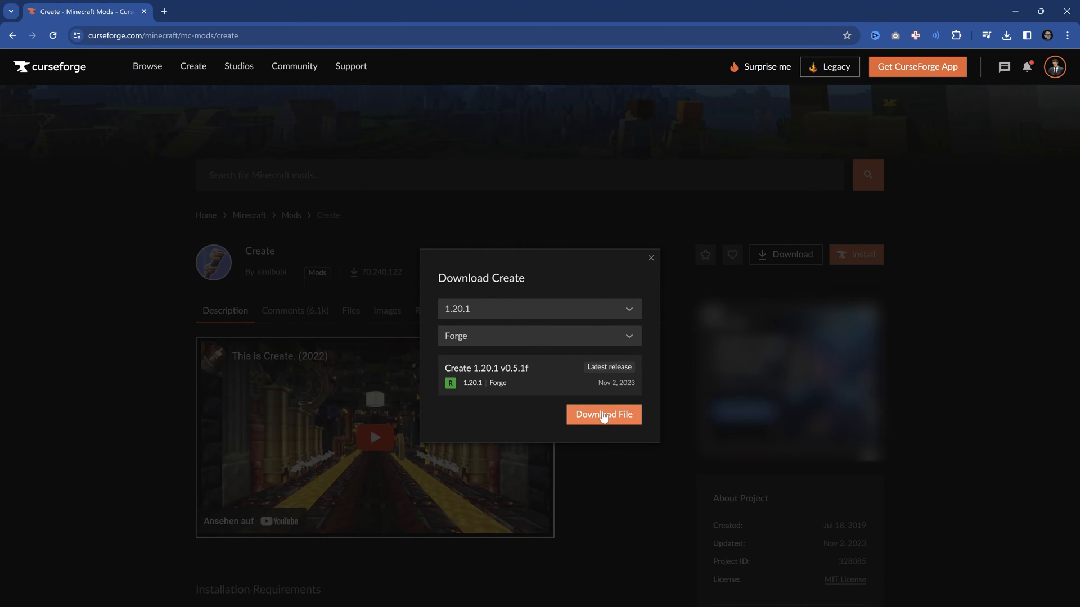
{"action": "left_click", "coordinate": [604, 414]}
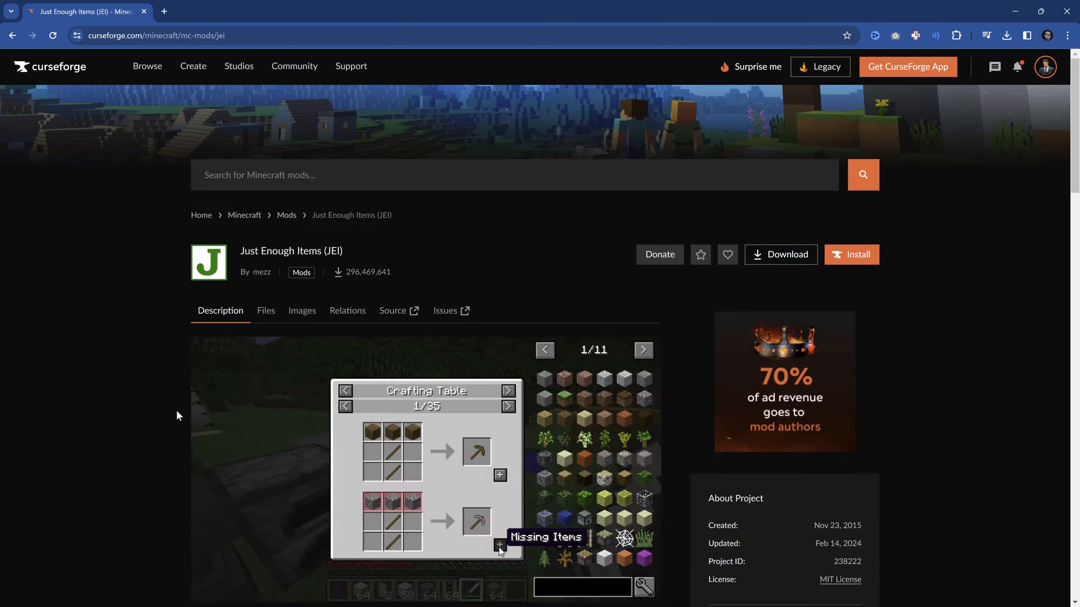
{"action": "scroll", "scroll_direction": "down", "scroll_amount": 3}
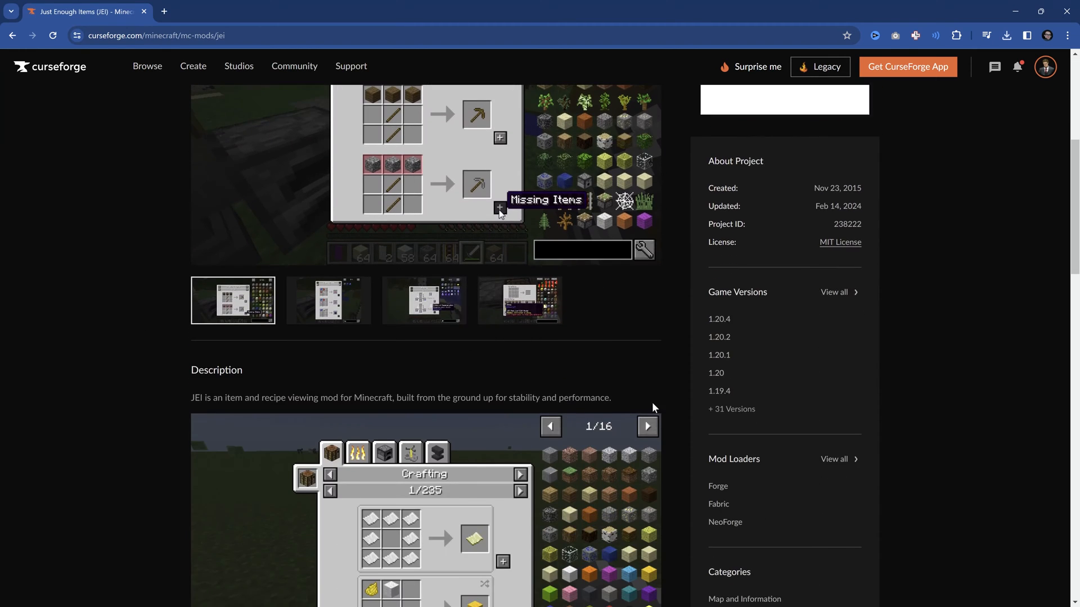
{"action": "scroll", "scroll_direction": "down", "scroll_amount": 3}
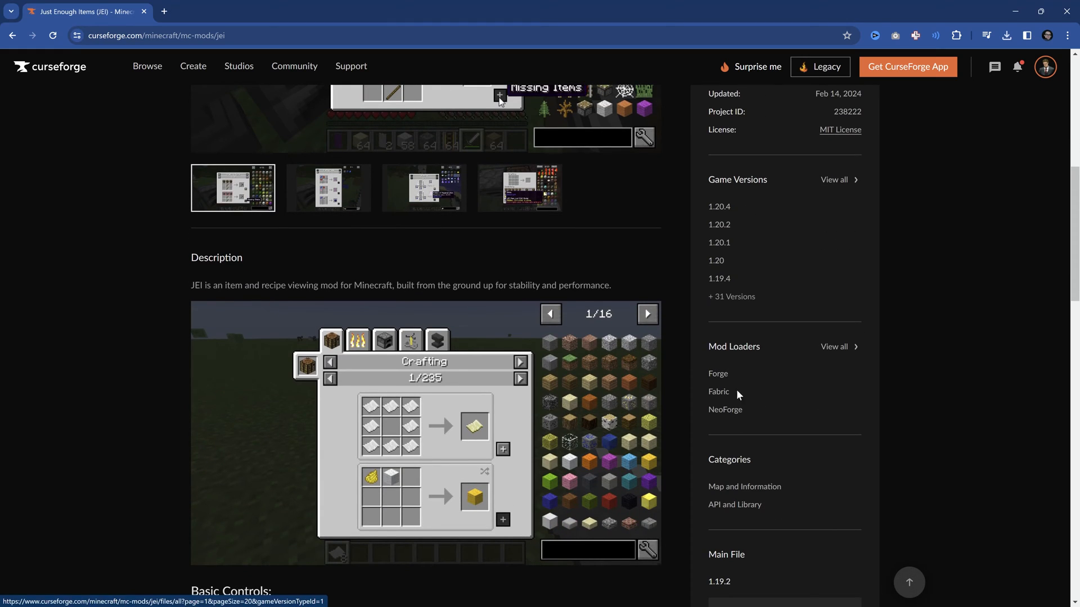
{"action": "mouse_move", "coordinate": [707, 342]}
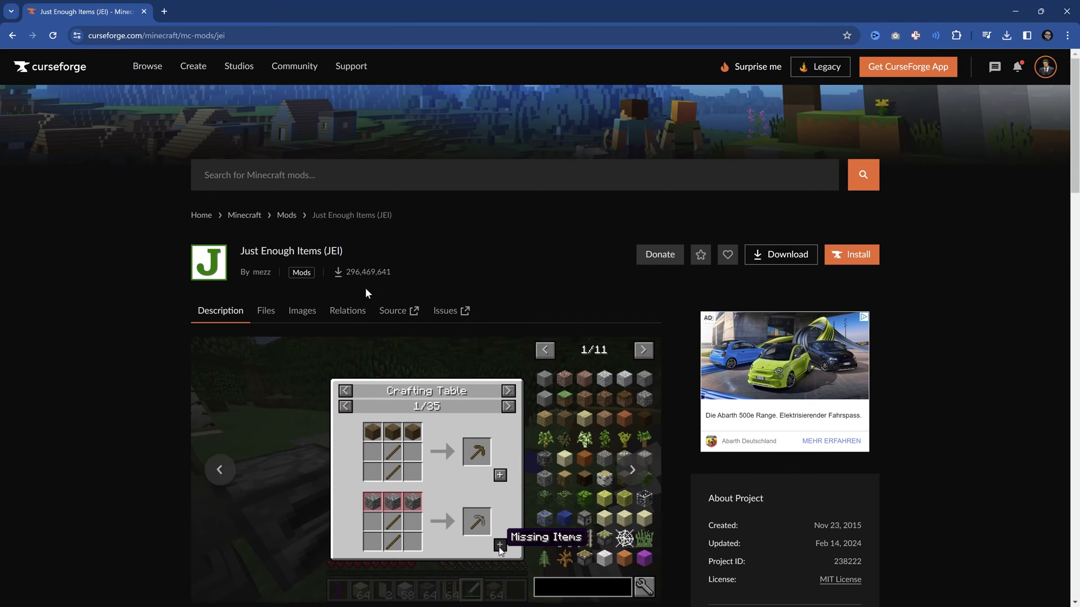
{"action": "mouse_move", "coordinate": [792, 258]}
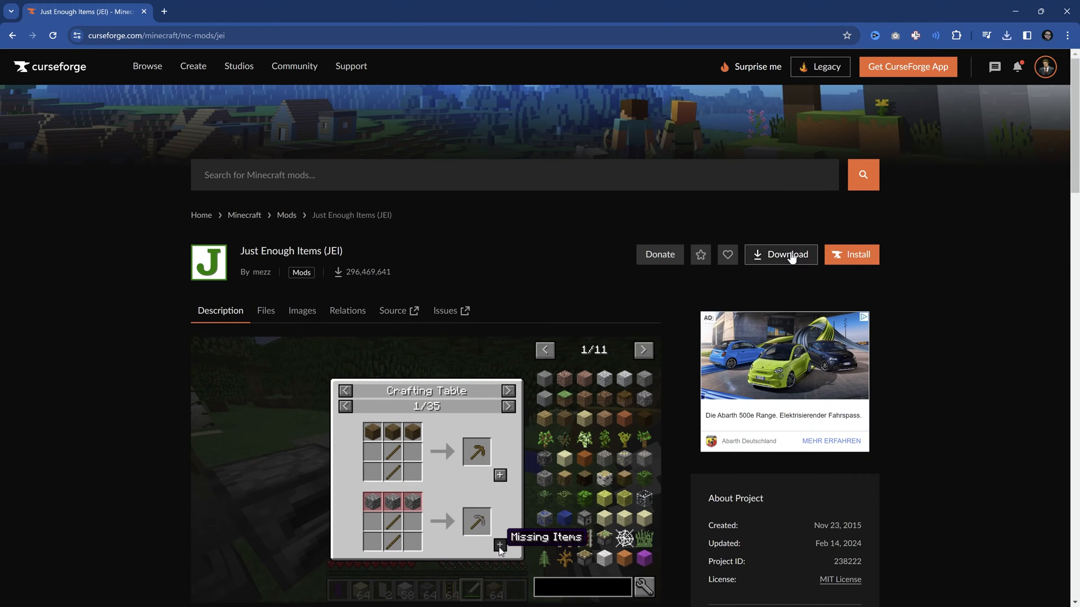
Download the standalone CurseForge app for Windows from the Get CurseForge App page.
{"action": "left_click", "coordinate": [780, 254]}
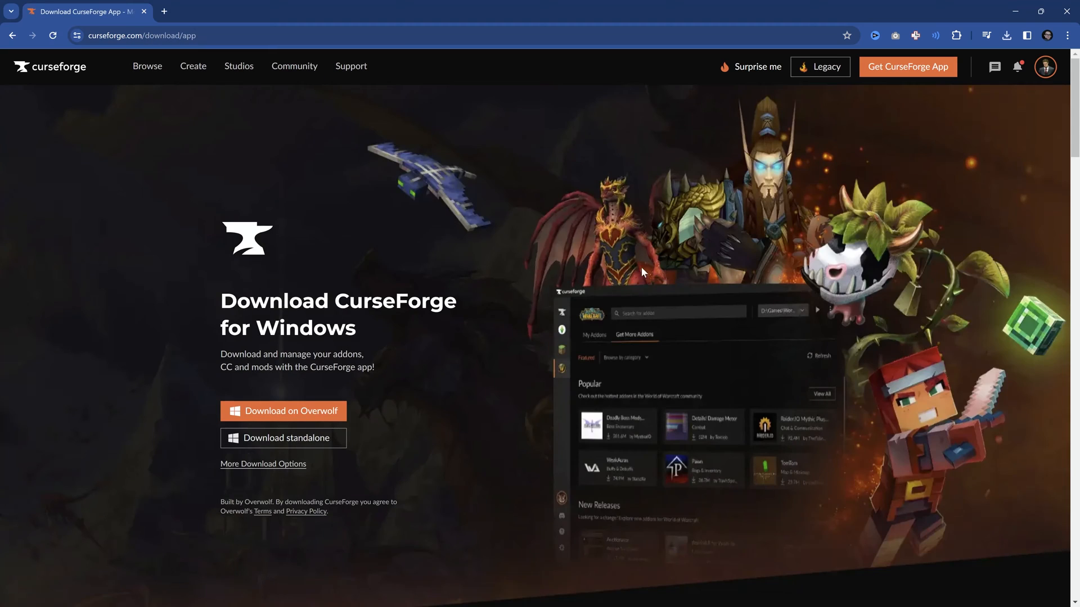
{"action": "mouse_move", "coordinate": [360, 173]}
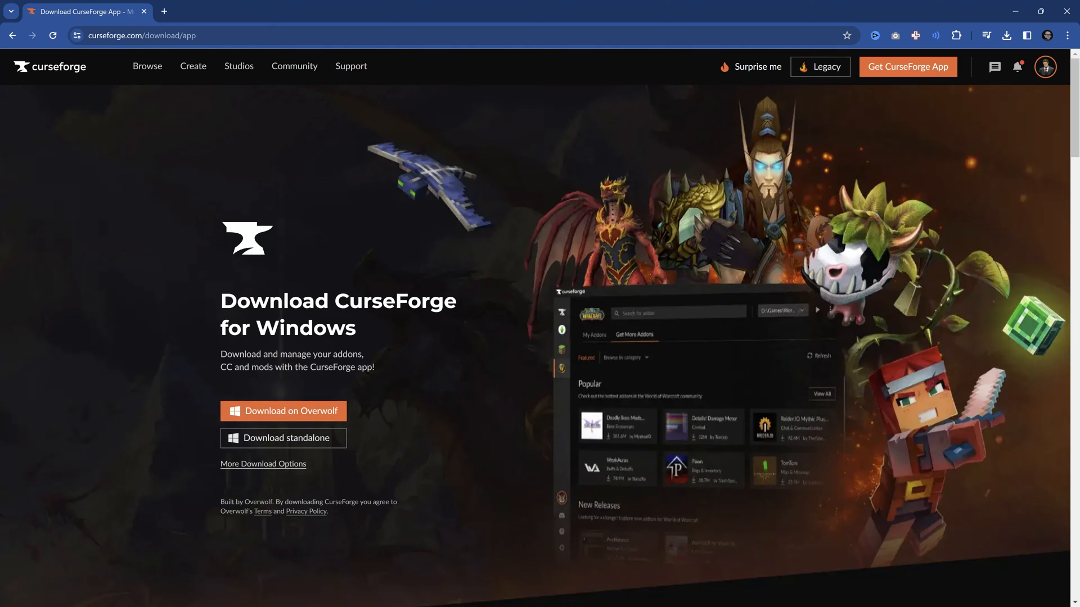
{"action": "mouse_move", "coordinate": [287, 470]}
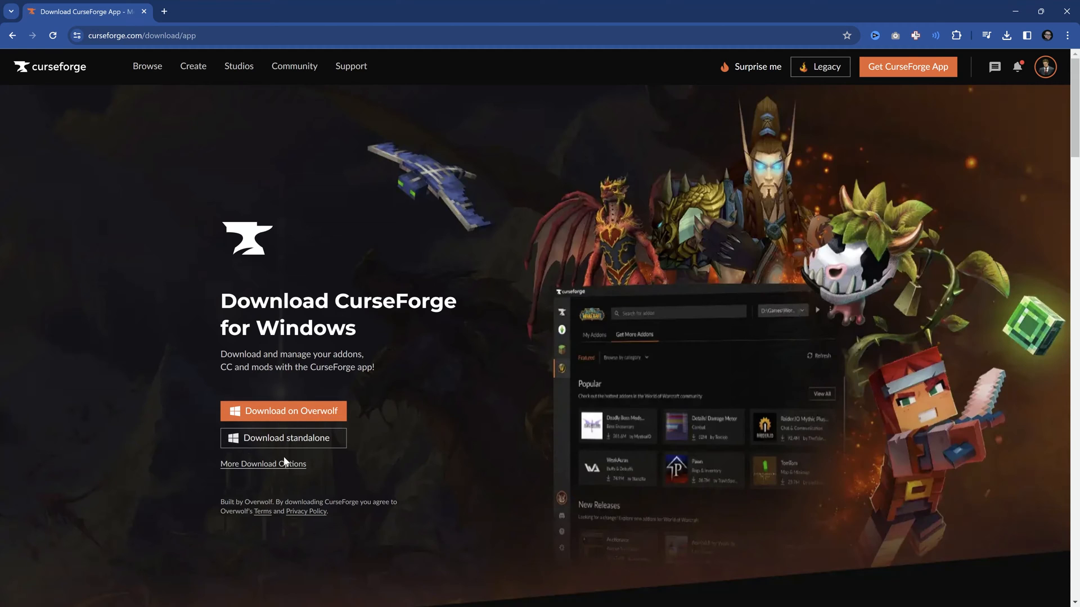
{"action": "mouse_move", "coordinate": [283, 450]}
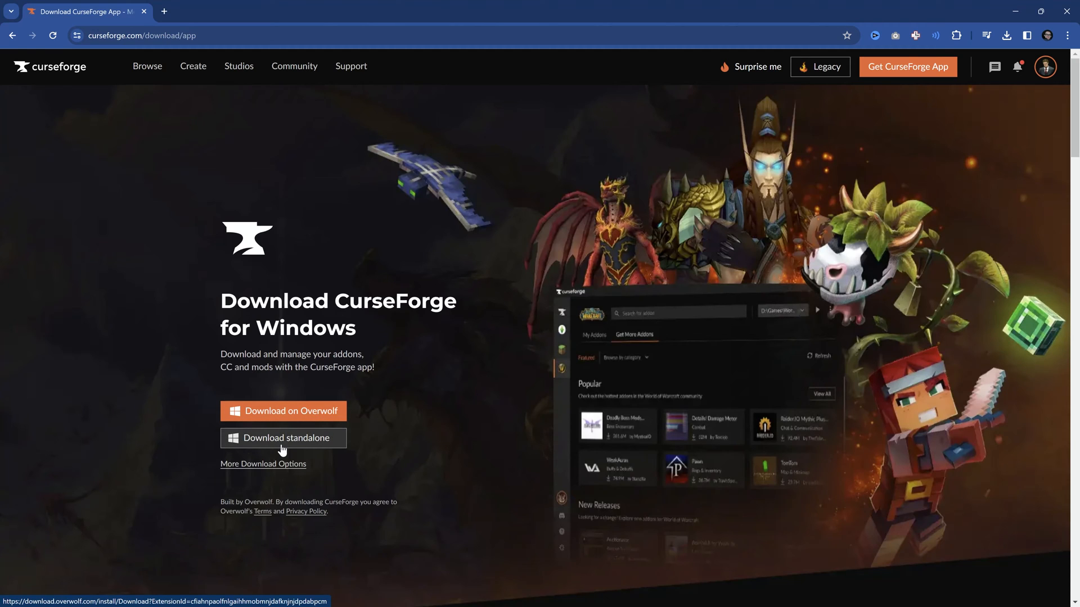
{"action": "left_click", "coordinate": [264, 463]}
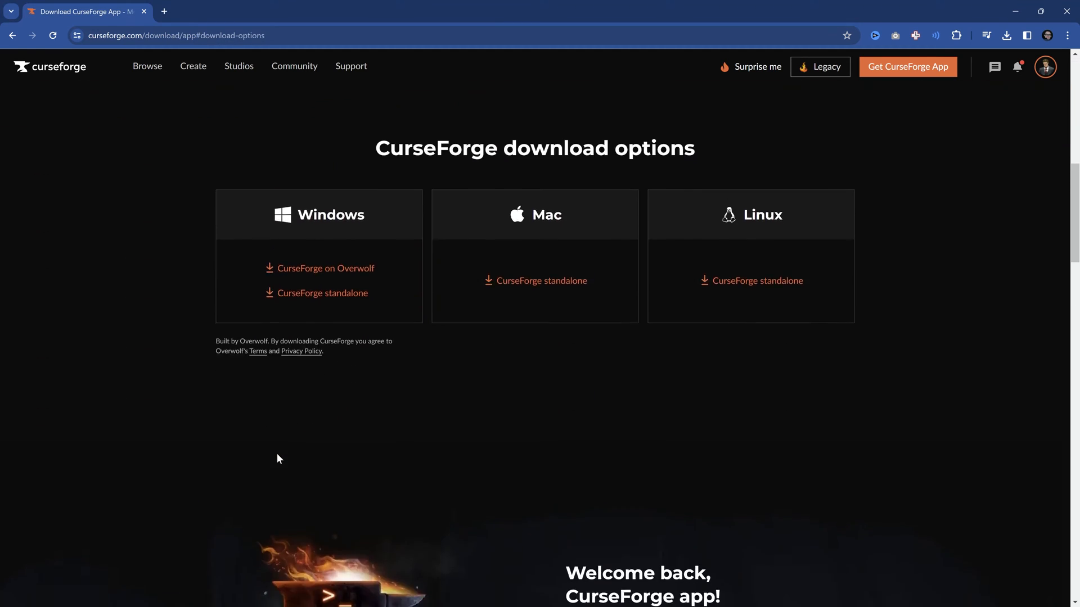
{"action": "mouse_move", "coordinate": [756, 257]}
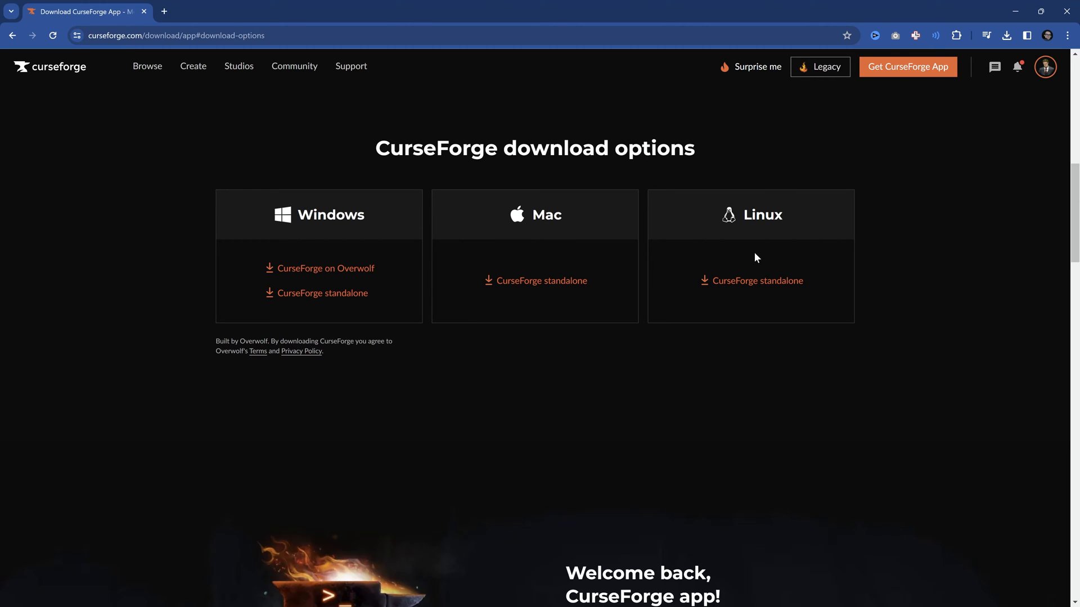
{"action": "mouse_move", "coordinate": [447, 520]}
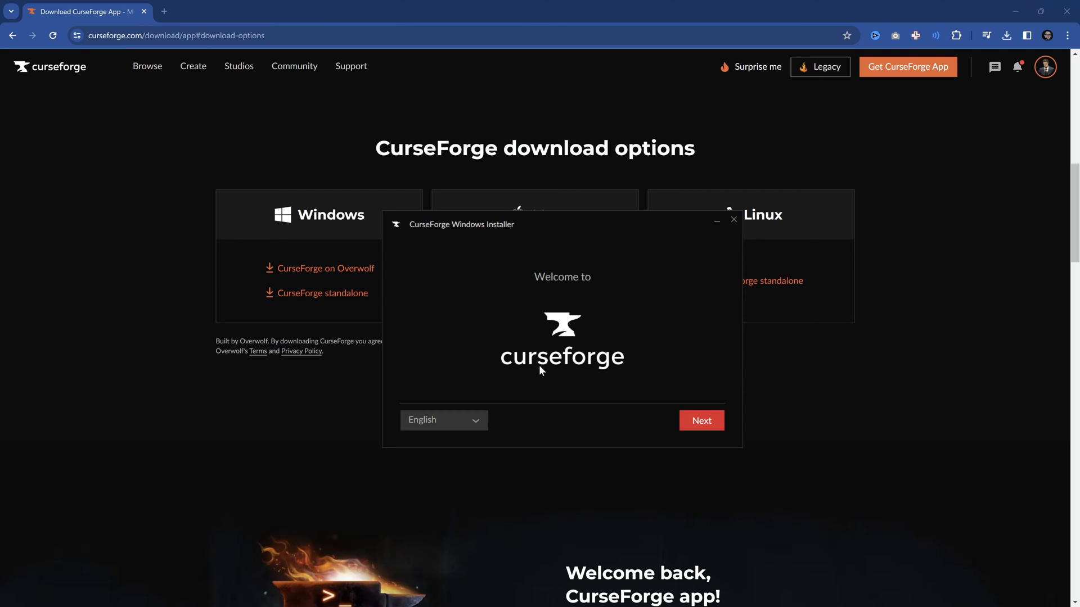
{"action": "mouse_move", "coordinate": [451, 420]}
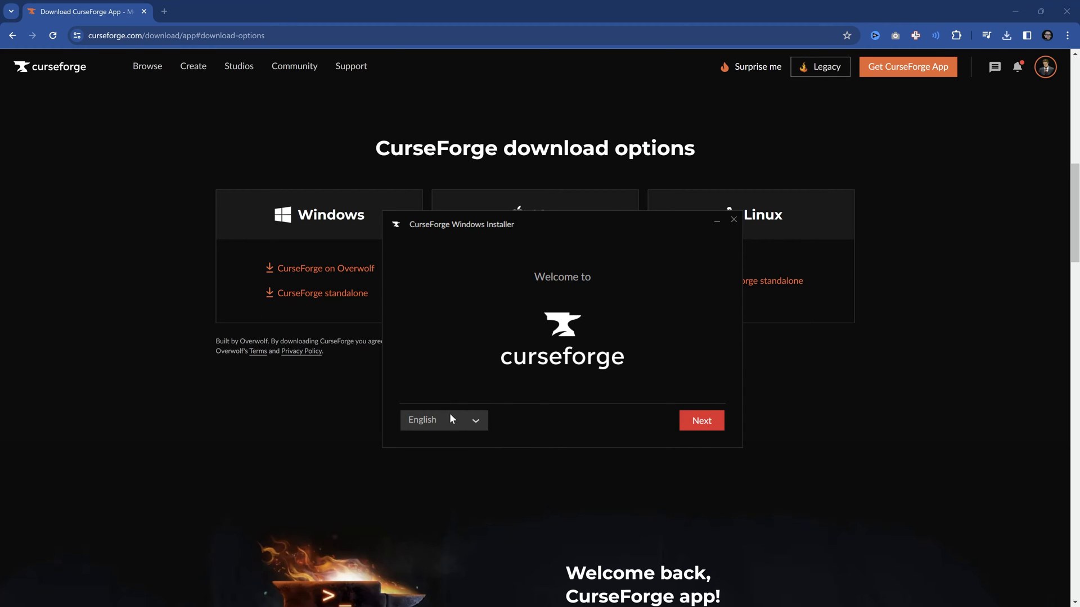
{"action": "mouse_move", "coordinate": [618, 420]}
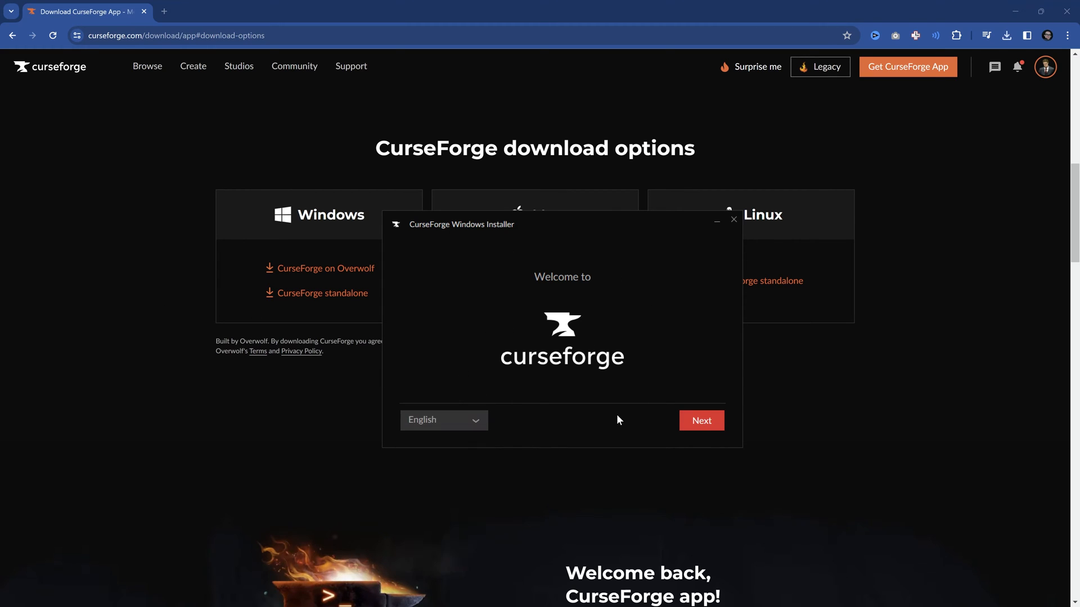
Proceed through the installer welcome and accept the terms of use and privacy policy.
{"action": "left_click", "coordinate": [702, 421]}
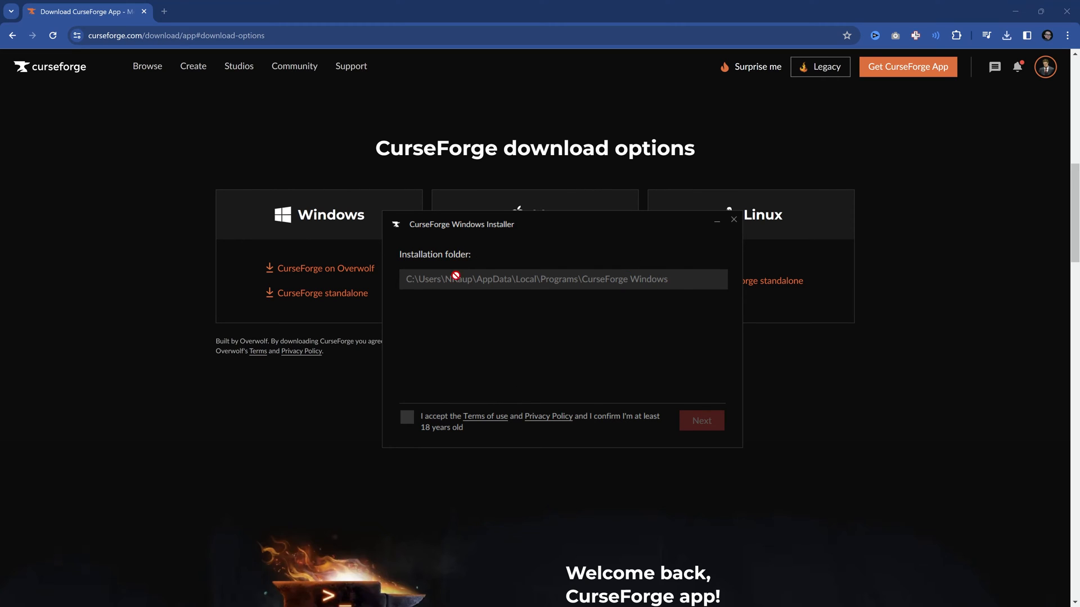
{"action": "left_click", "coordinate": [407, 417]}
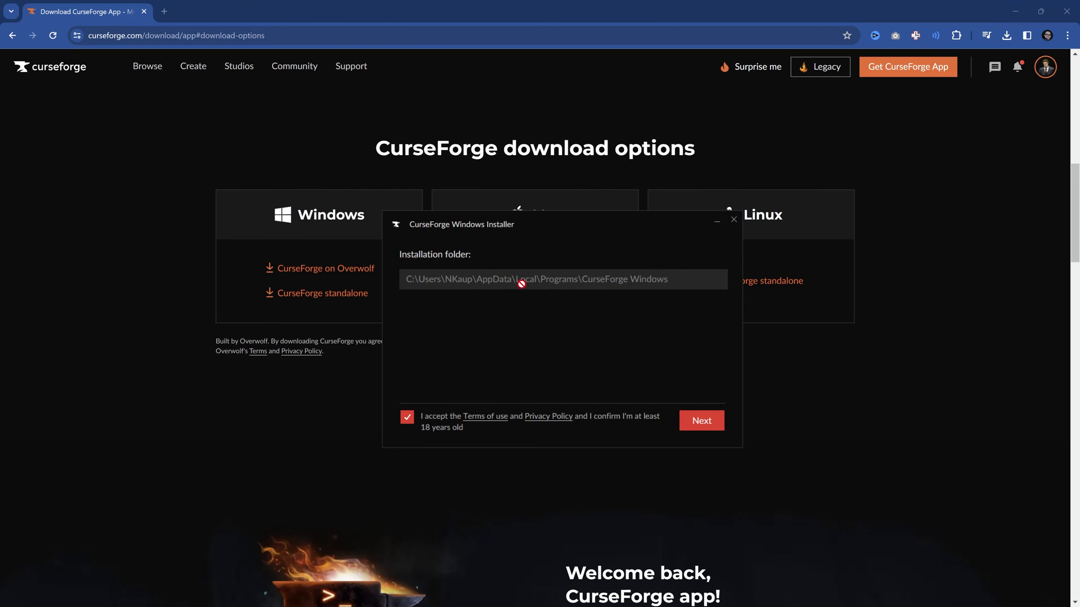
{"action": "mouse_move", "coordinate": [721, 231]}
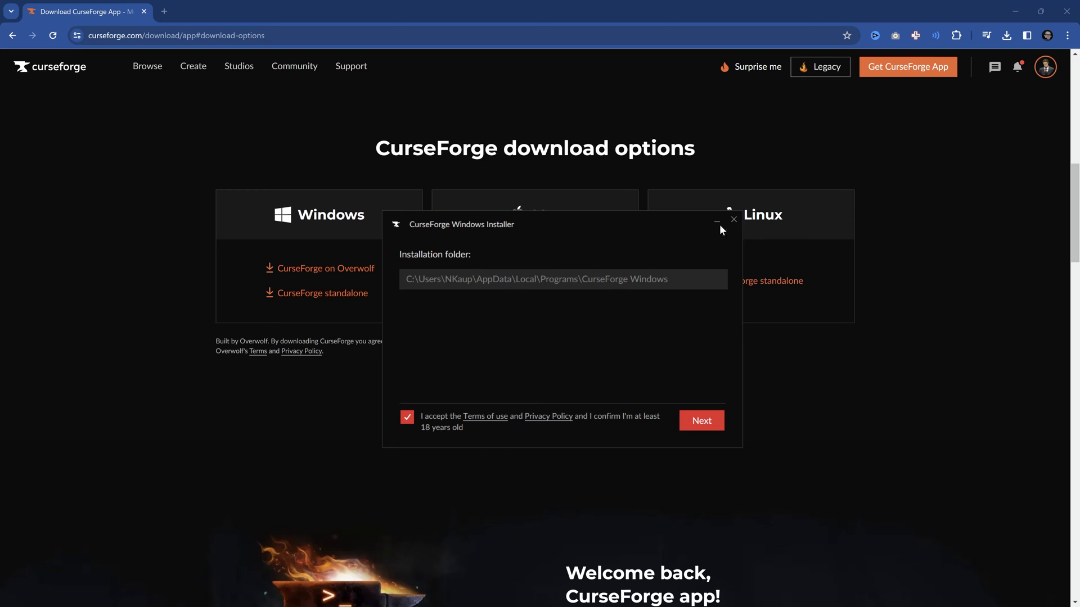
{"action": "mouse_move", "coordinate": [646, 270]}
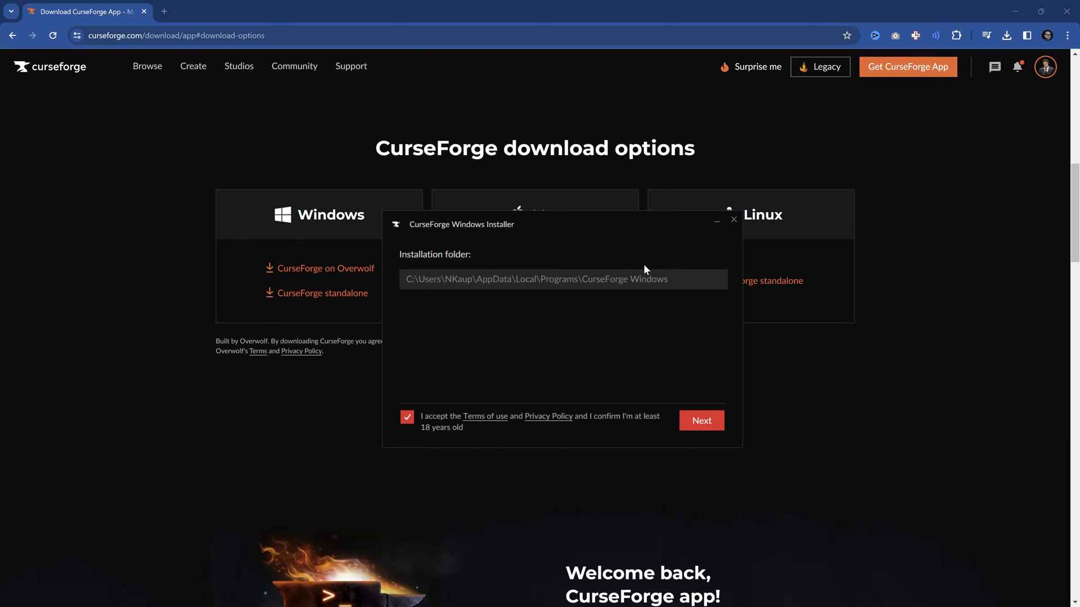
{"action": "mouse_move", "coordinate": [633, 302]}
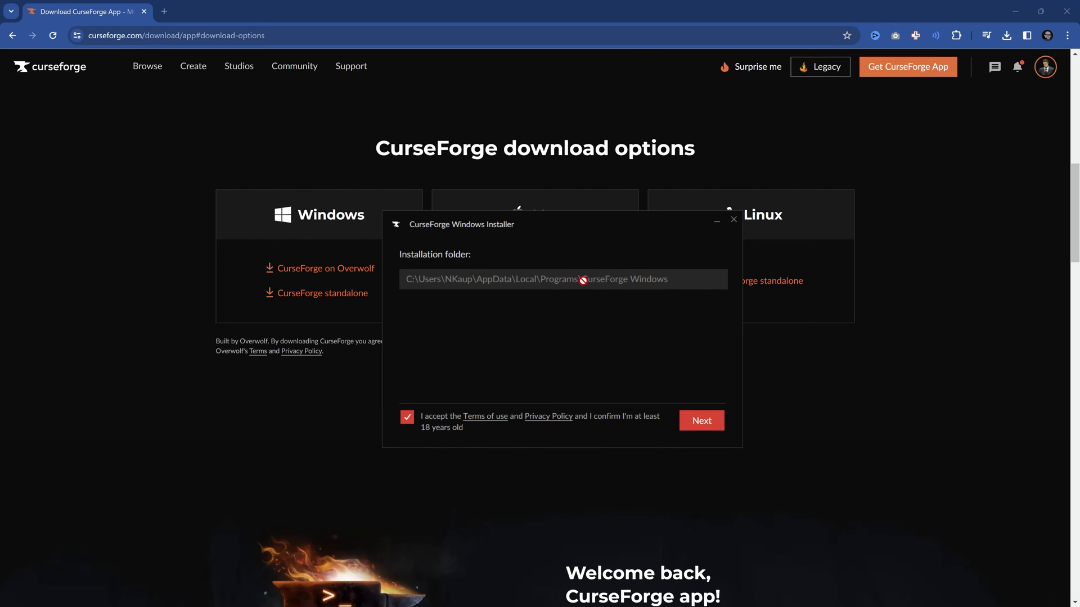
{"action": "left_click", "coordinate": [702, 421]}
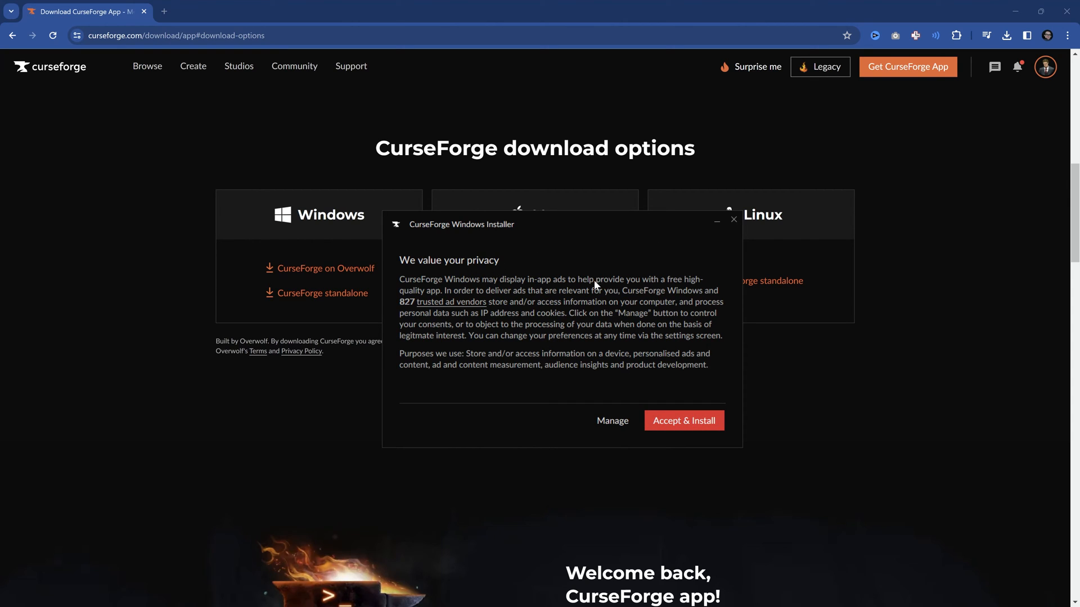
View the ads-related data vendors and the consent purposes before installing.
{"action": "left_click", "coordinate": [612, 420]}
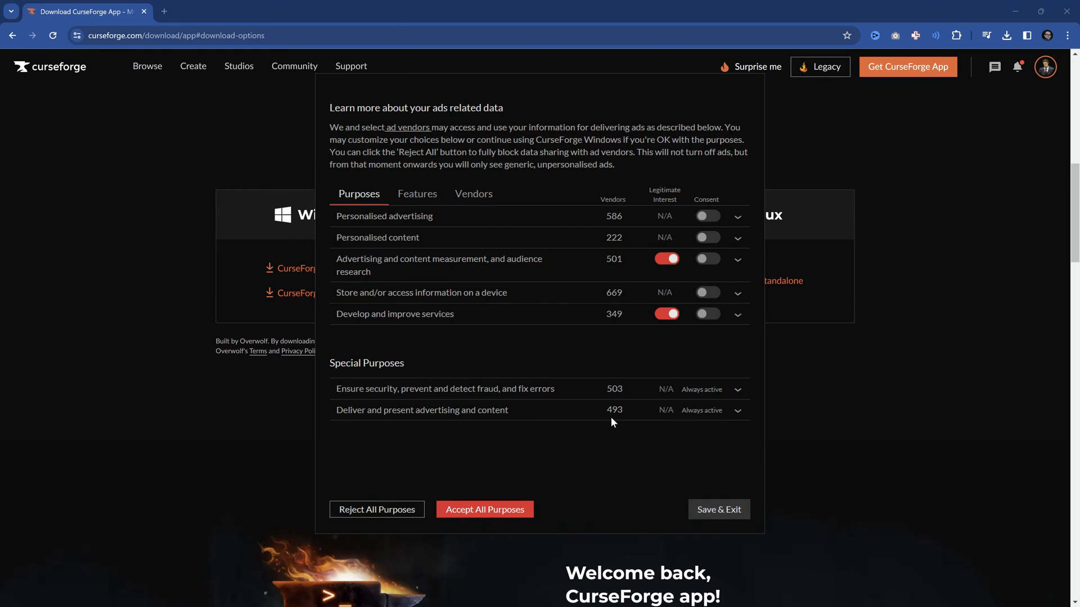
{"action": "mouse_move", "coordinate": [596, 336]}
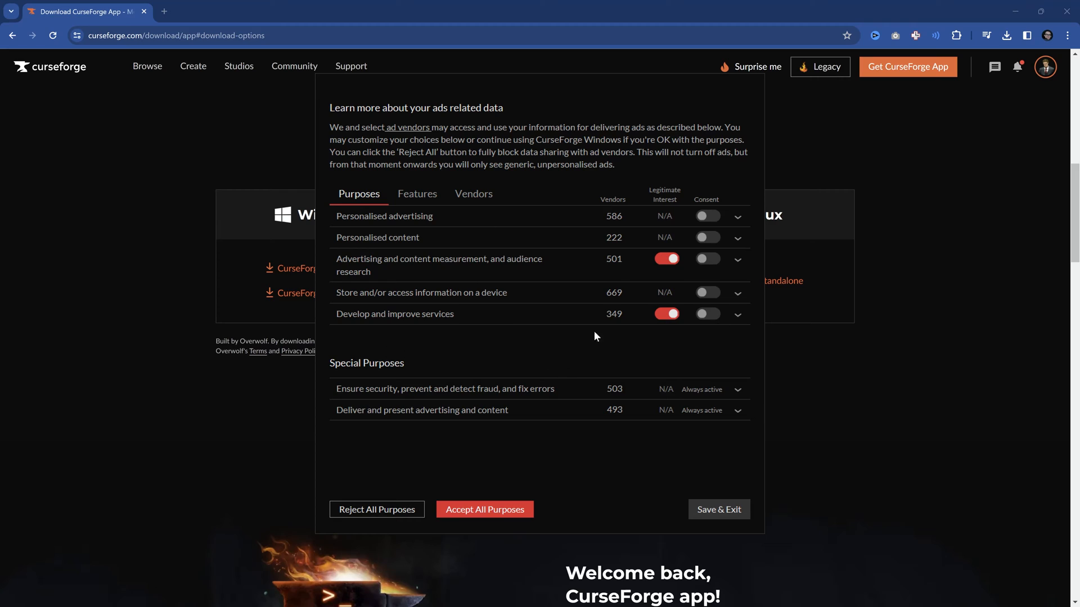
{"action": "left_click", "coordinate": [472, 194]}
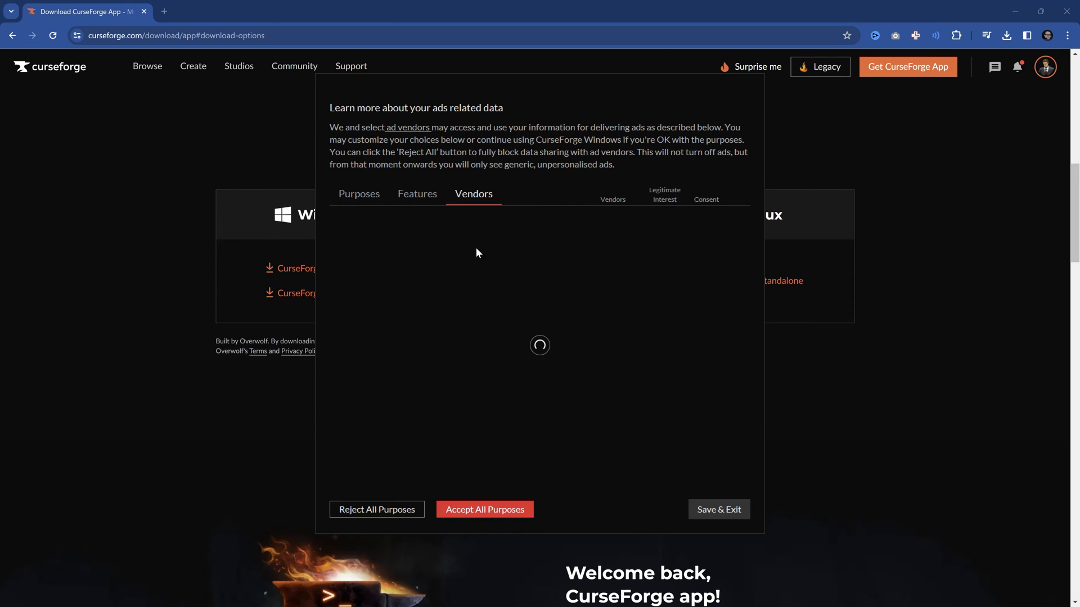
{"action": "left_click", "coordinate": [359, 193]}
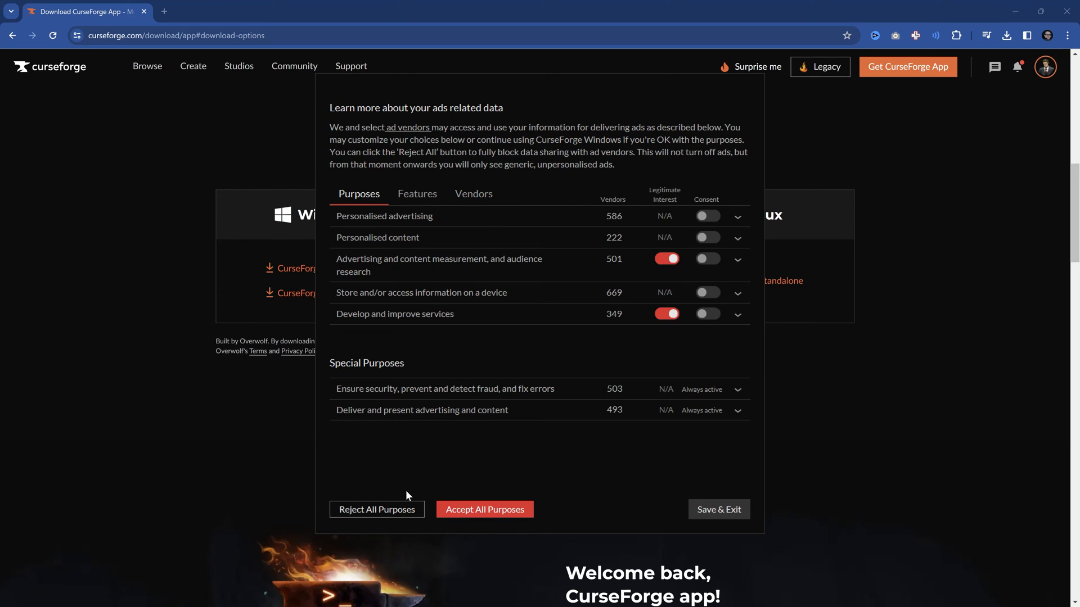
Reject all ad data-sharing purposes so CurseForge starts installing.
{"action": "left_click", "coordinate": [485, 509]}
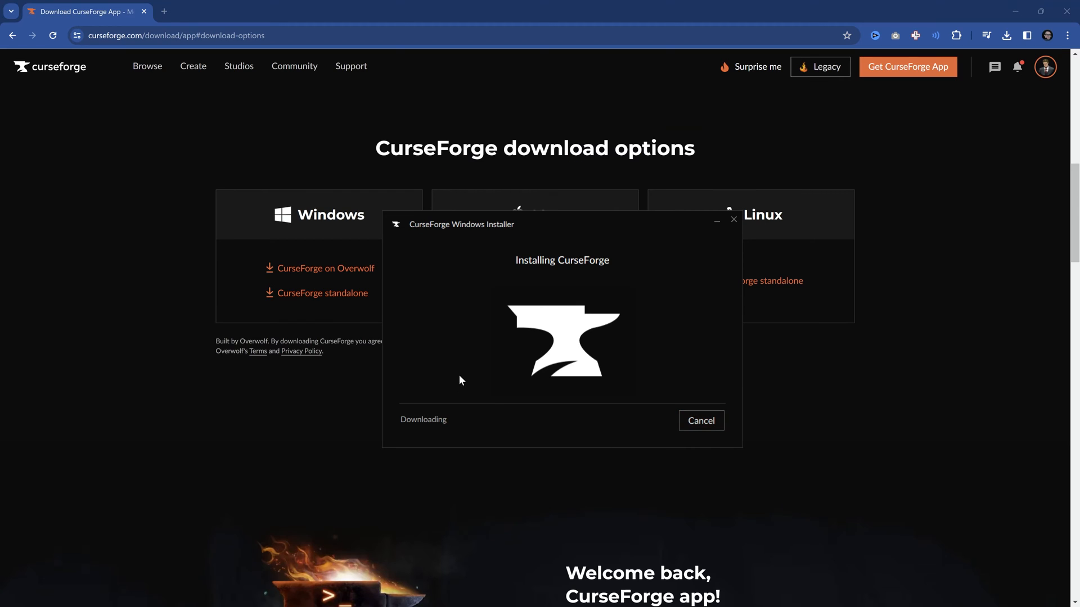
{"action": "mouse_move", "coordinate": [487, 351]}
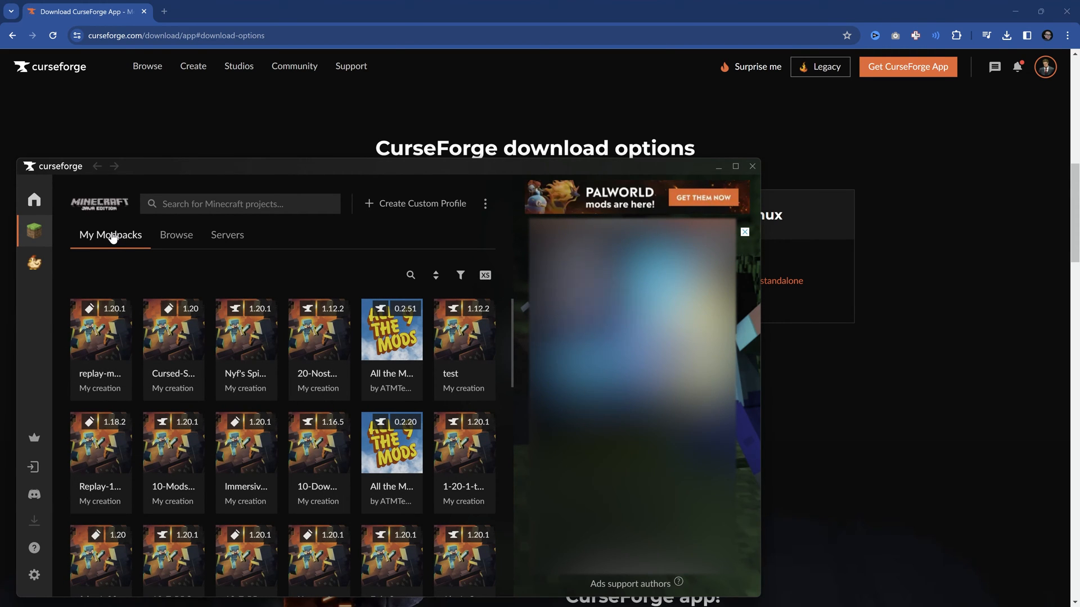
{"action": "mouse_move", "coordinate": [203, 252]}
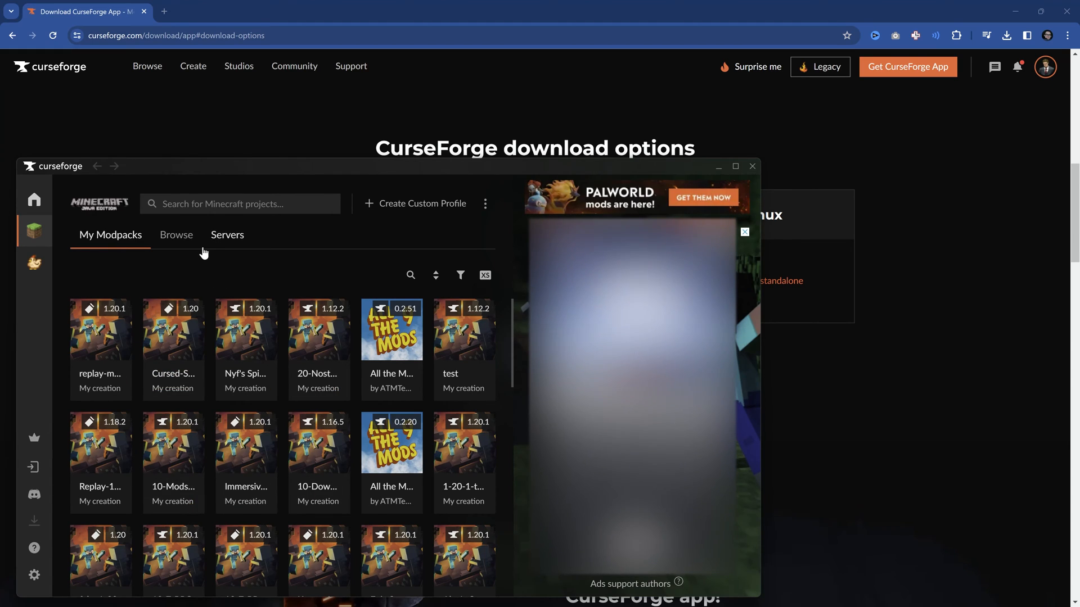
{"action": "mouse_move", "coordinate": [34, 573]}
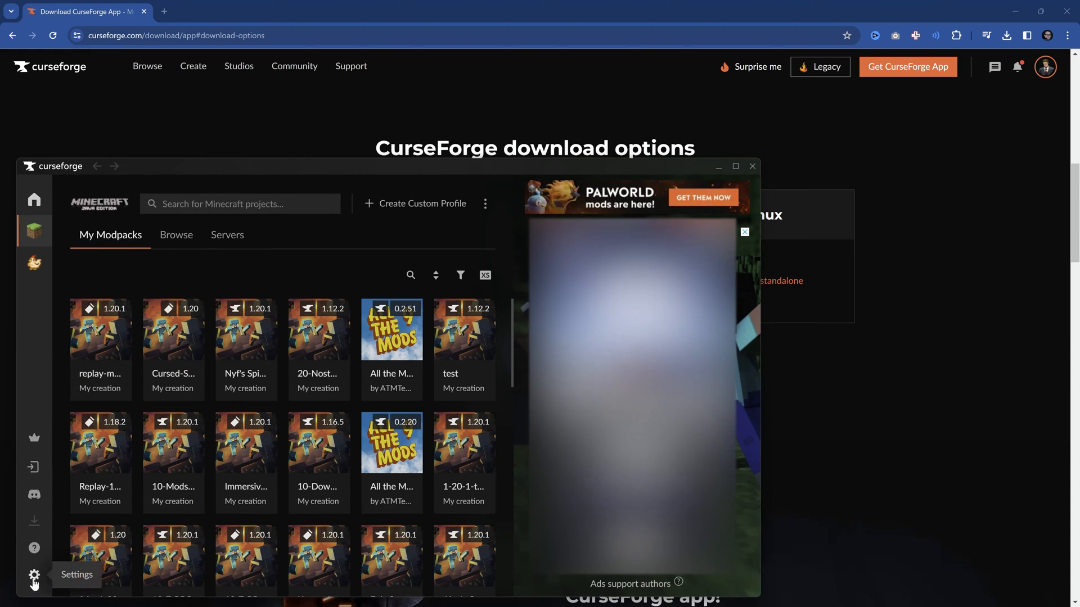
{"action": "left_click", "coordinate": [33, 572]}
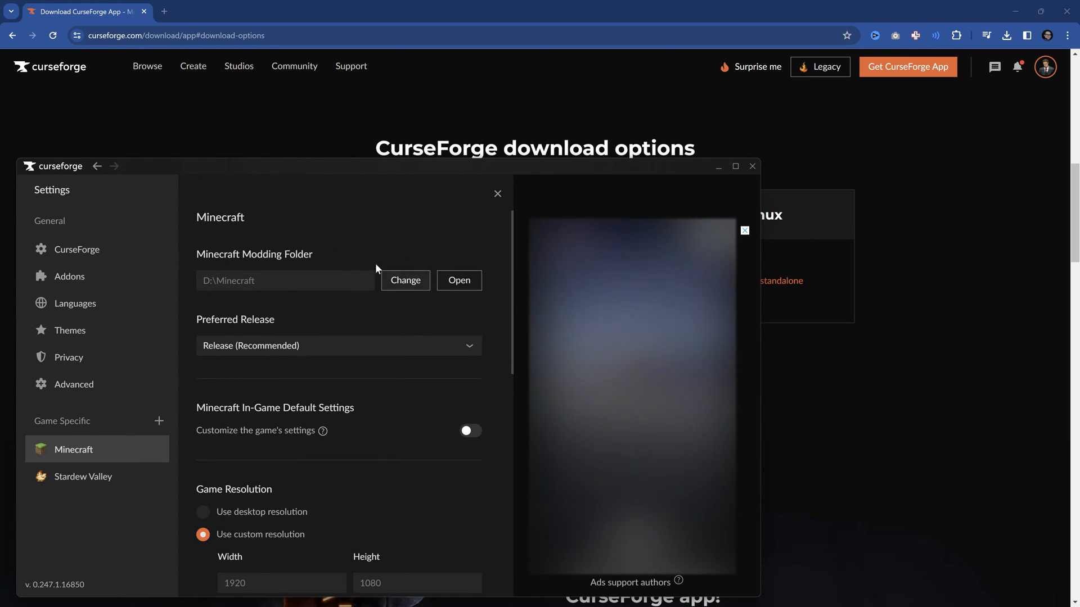
{"action": "mouse_move", "coordinate": [296, 304]}
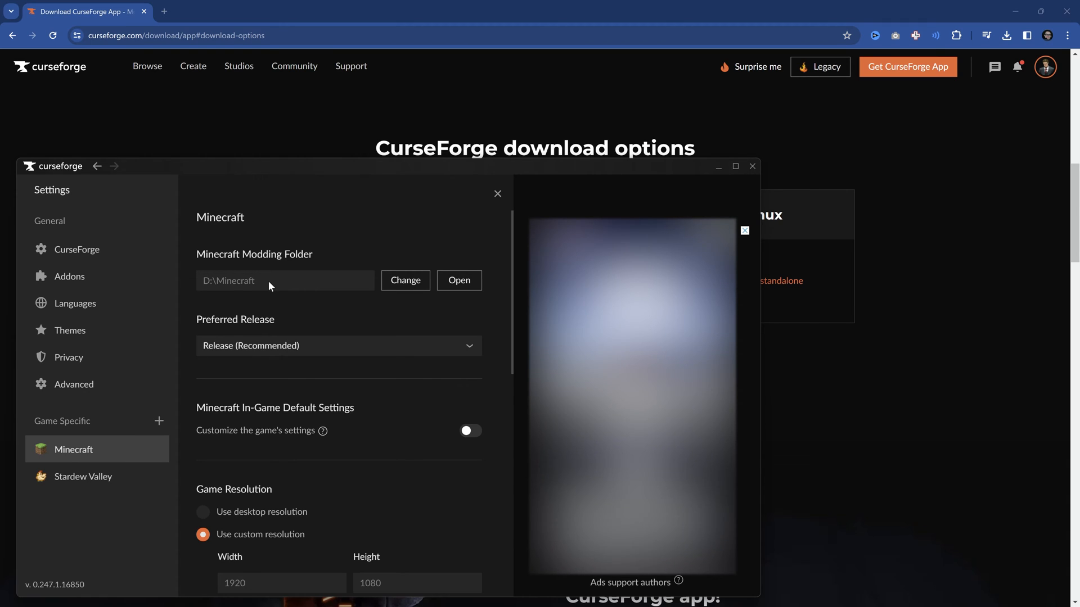
{"action": "mouse_move", "coordinate": [88, 452]}
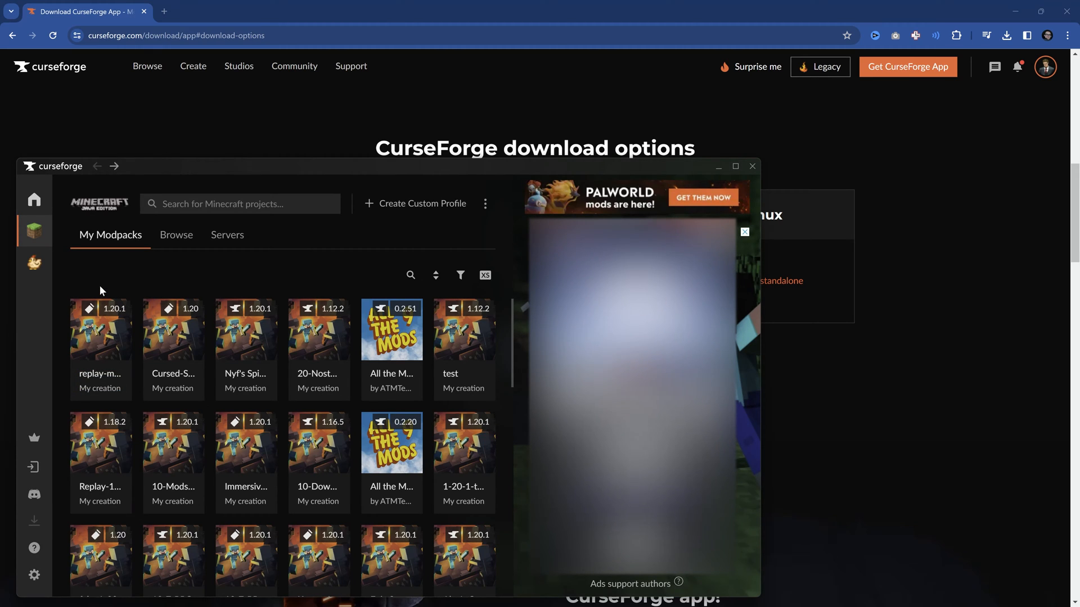
Install the RLCraft 1.12.2 modpack from Browse and view it under My Modpacks.
{"action": "left_click", "coordinate": [175, 234]}
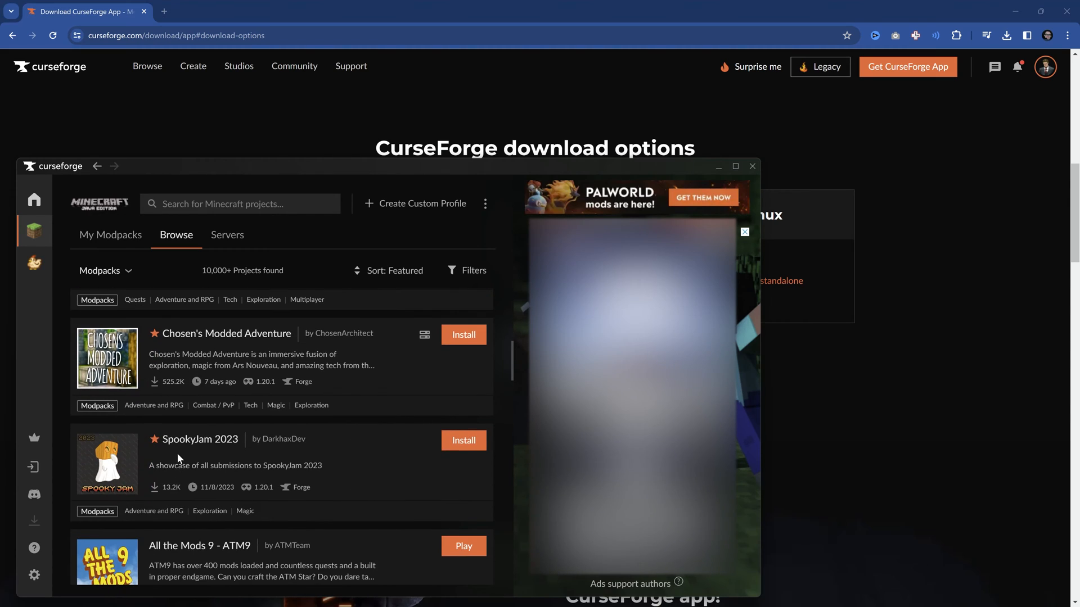
{"action": "scroll", "scroll_direction": "down", "scroll_amount": 3}
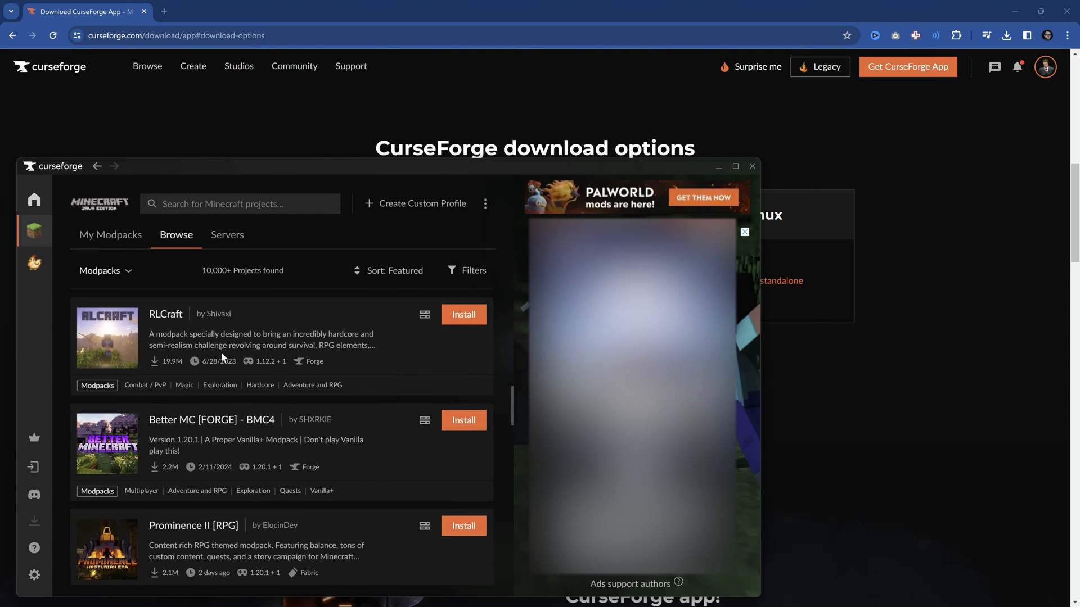
{"action": "mouse_move", "coordinate": [261, 328]}
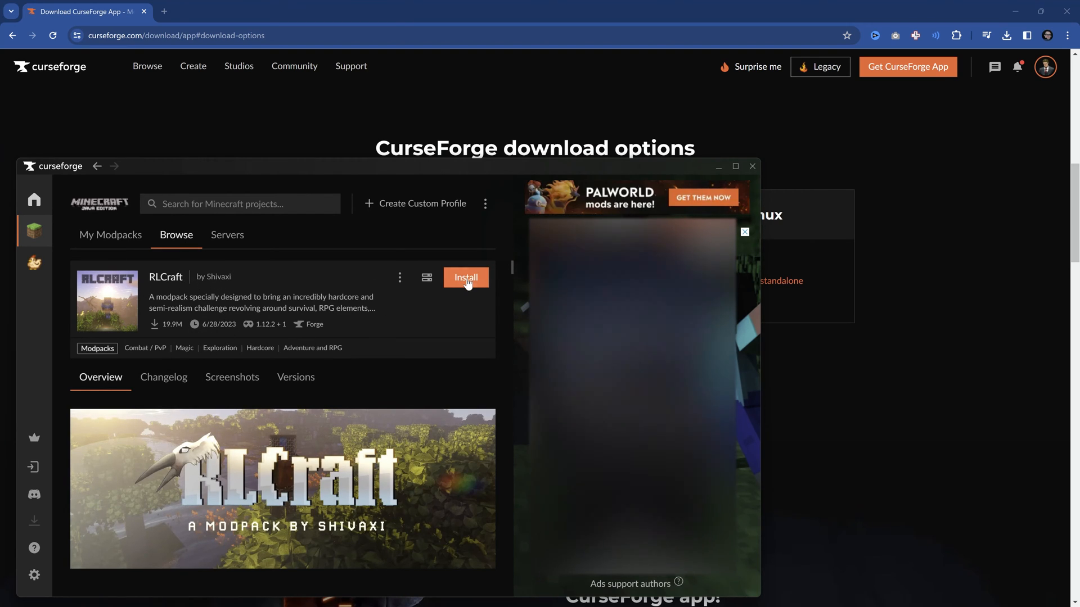
{"action": "left_click", "coordinate": [466, 276]}
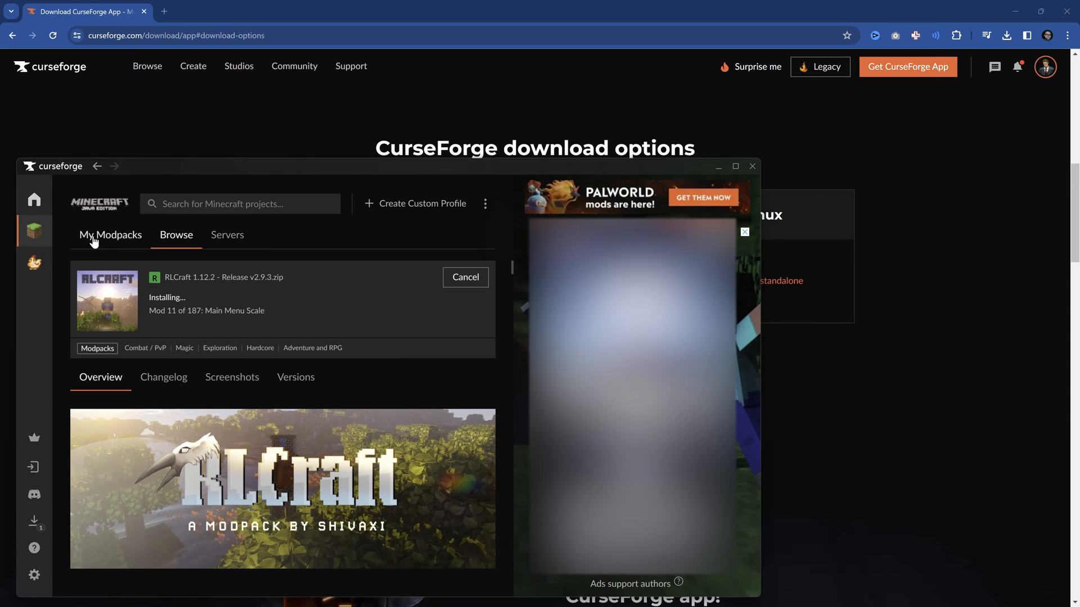
{"action": "left_click", "coordinate": [110, 235]}
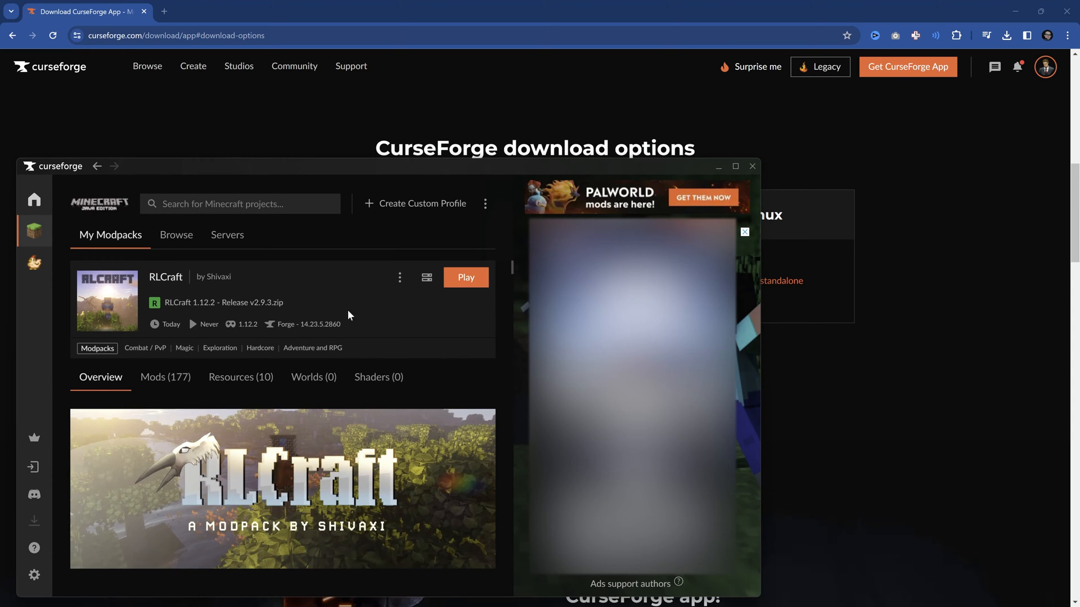
{"action": "mouse_move", "coordinate": [431, 302]}
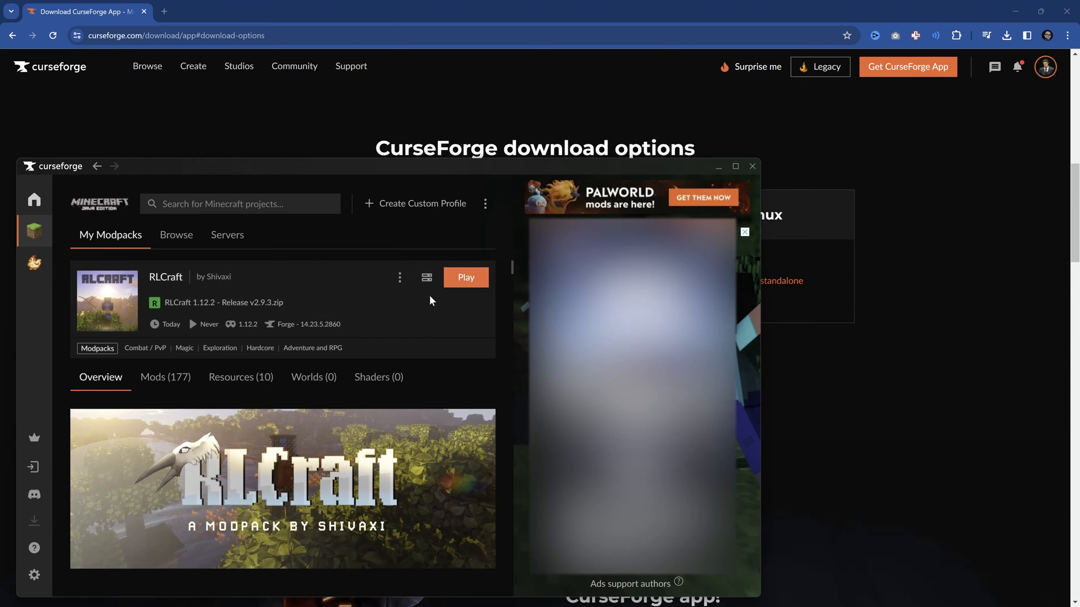
Play the RLCraft modpack so the Minecraft Launcher opens with its Forge 14.23.5.2860 profile.
{"action": "left_click", "coordinate": [465, 277]}
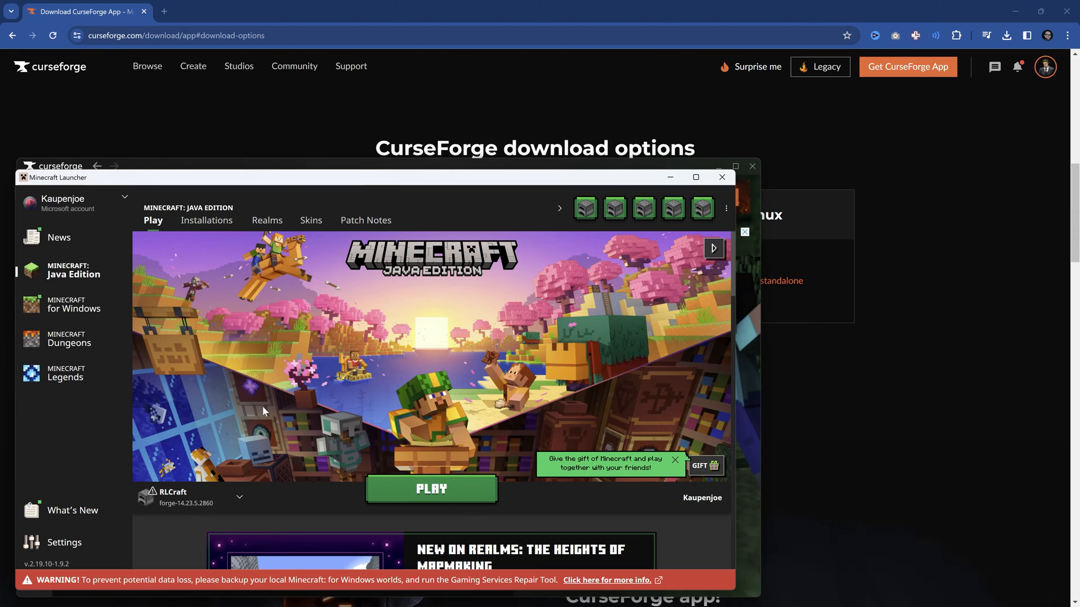
{"action": "mouse_move", "coordinate": [224, 407]}
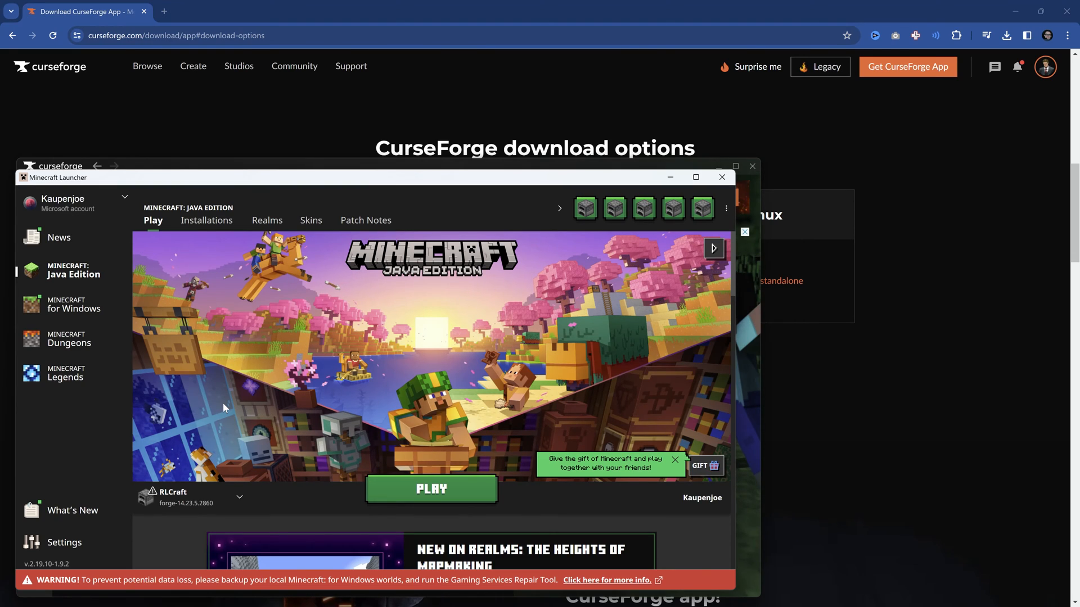
Start RLCraft, ticking 'I understand the risks' in the modified-installation warning.
{"action": "left_click", "coordinate": [240, 513]}
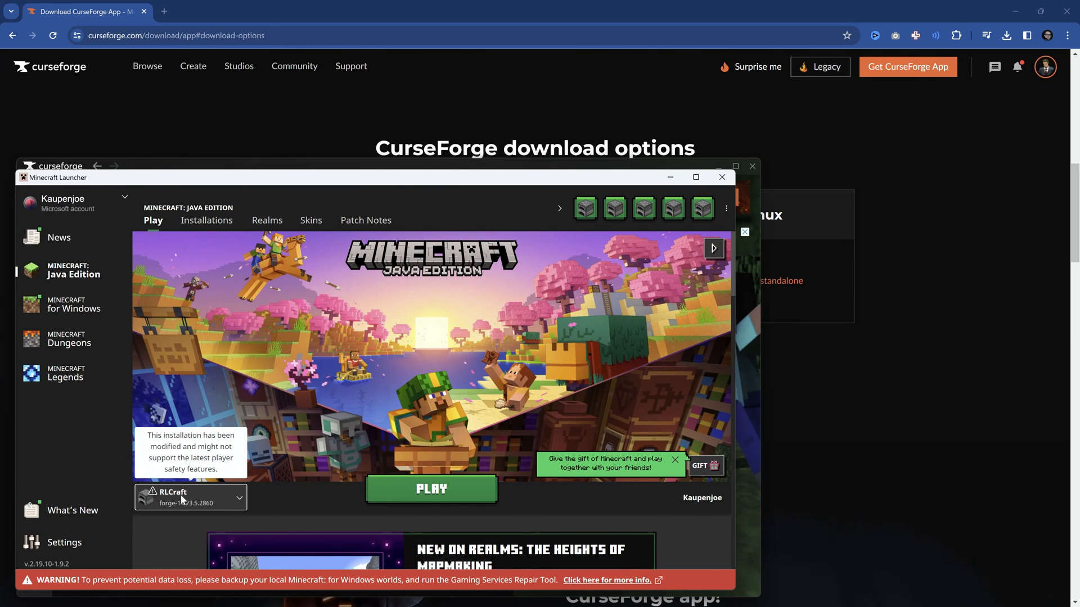
{"action": "left_click", "coordinate": [430, 489]}
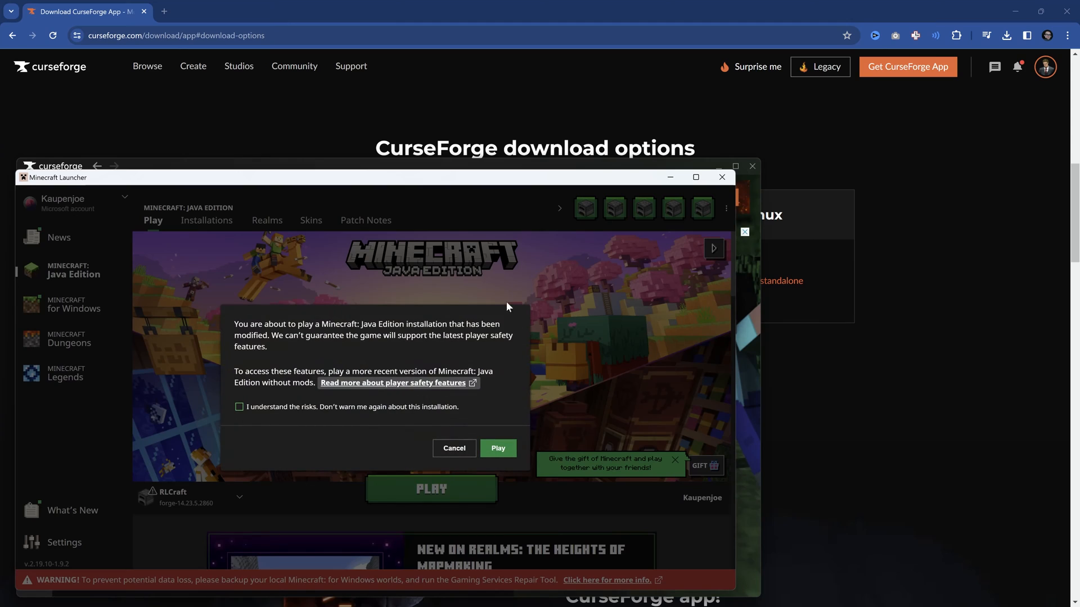
{"action": "left_click", "coordinate": [238, 407]}
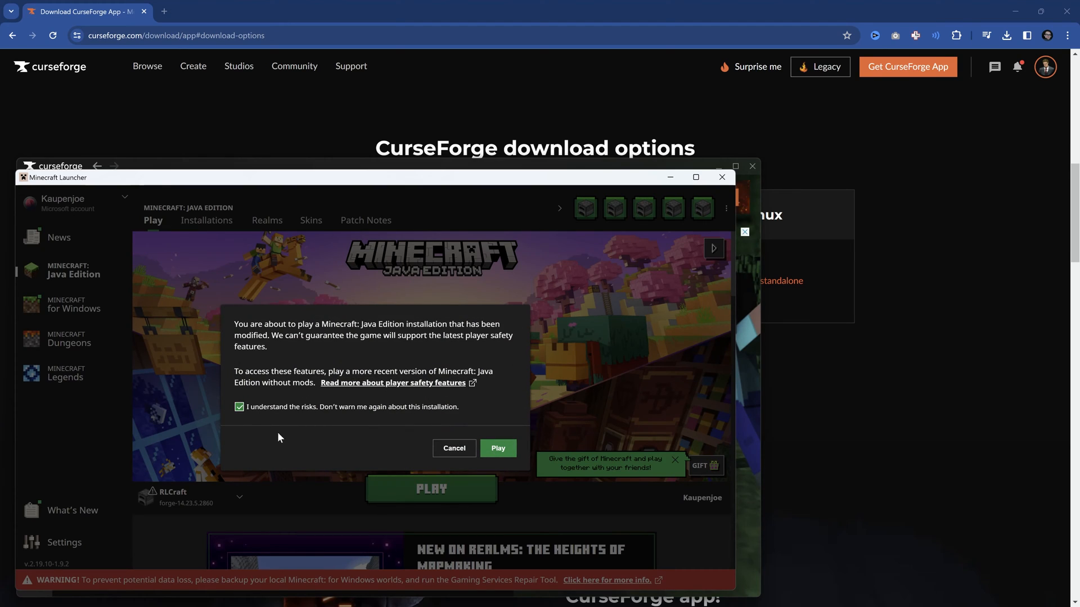
{"action": "mouse_move", "coordinate": [378, 414]}
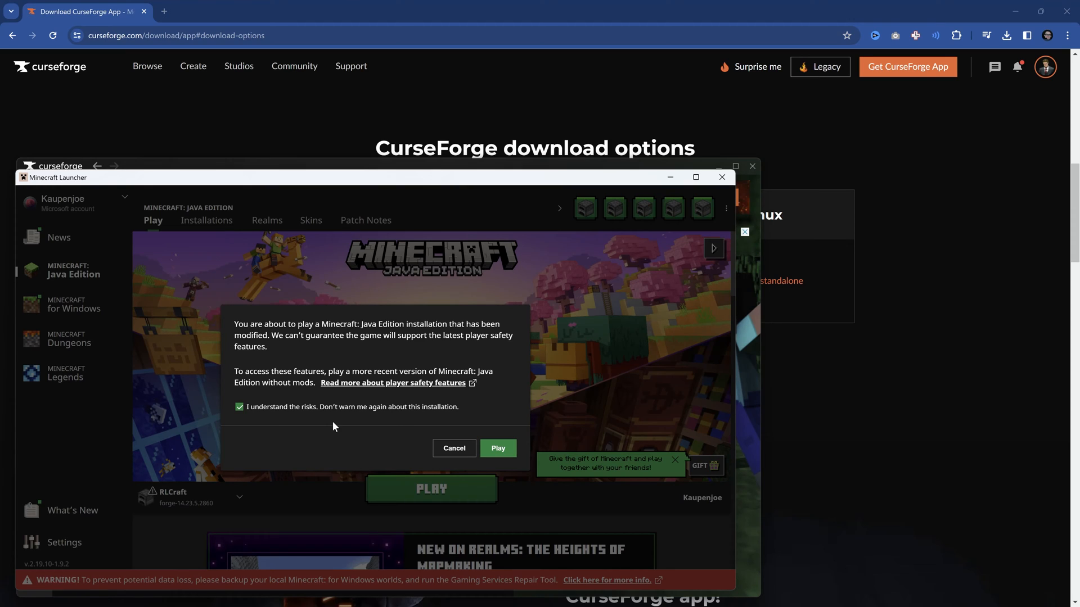
{"action": "mouse_move", "coordinate": [369, 273]}
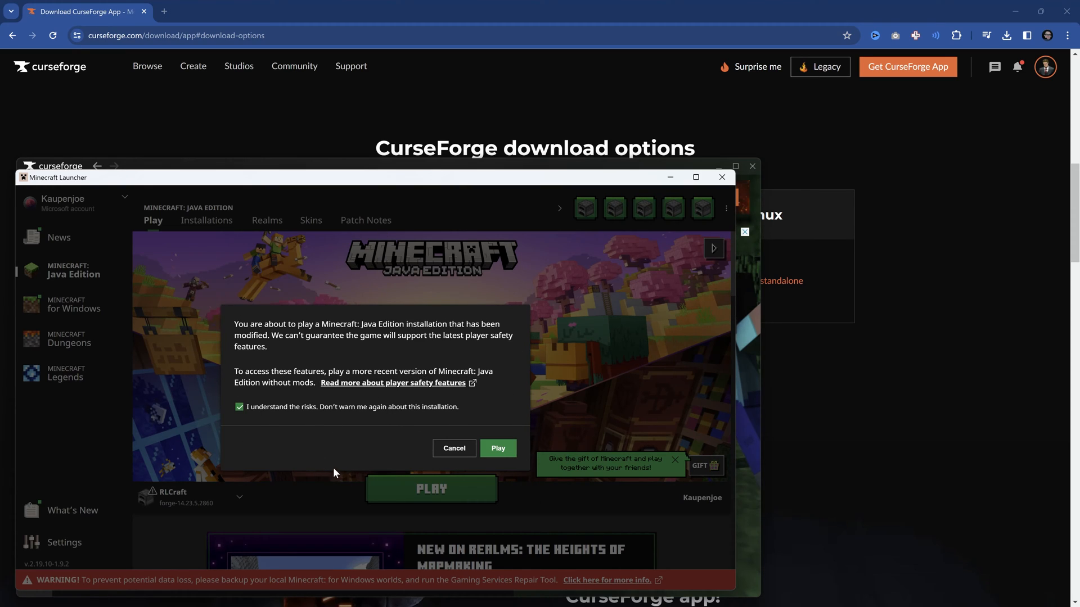
{"action": "left_click", "coordinate": [497, 448]}
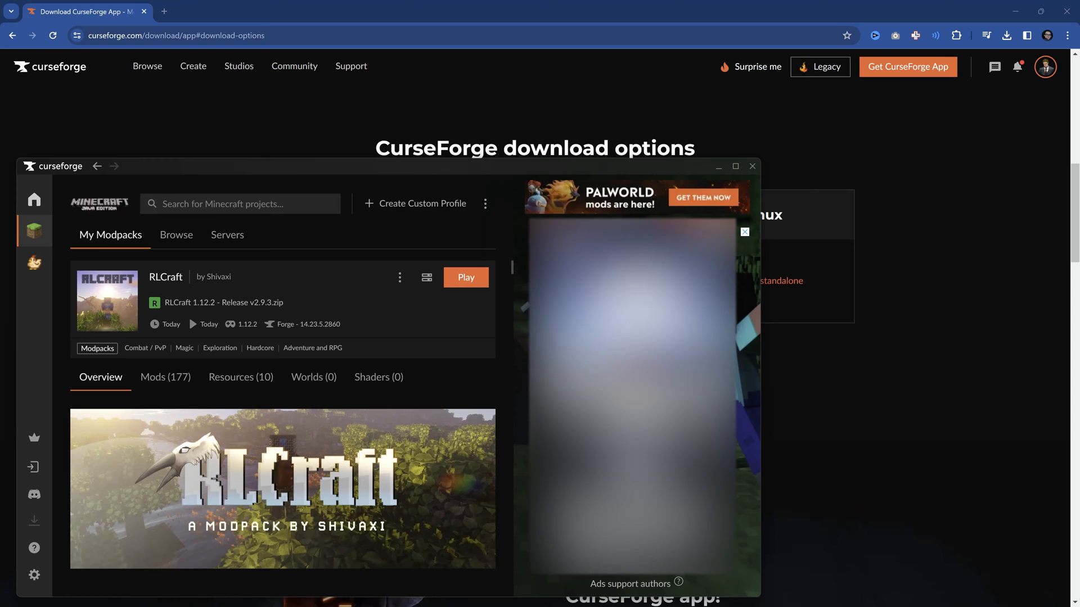
Let RLCraft load to its 2.9.3 title screen with 185 mods loaded.
{"action": "left_click", "coordinate": [466, 277]}
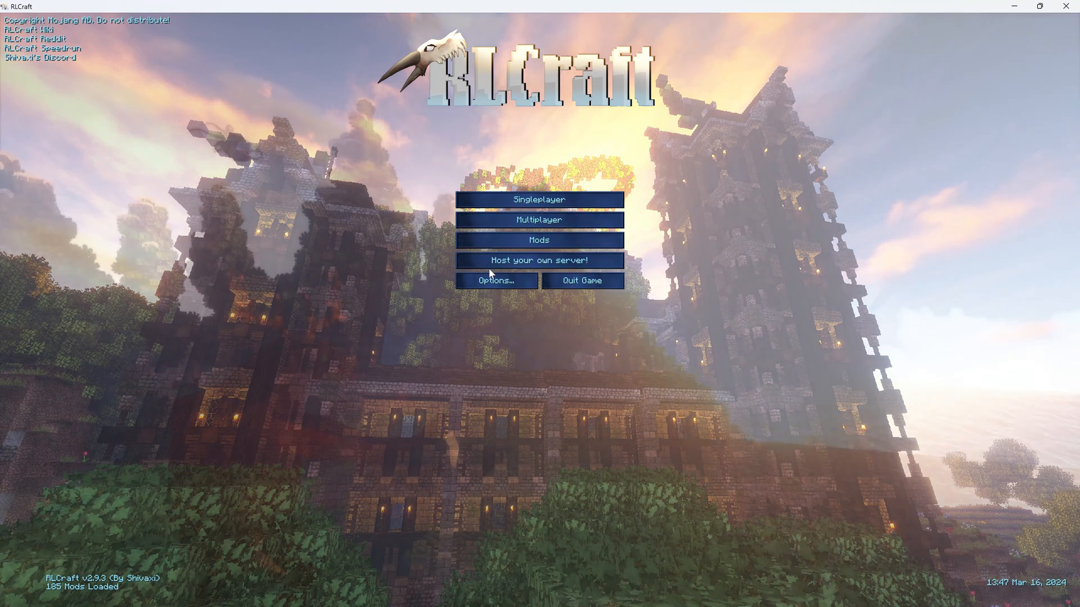
{"action": "mouse_move", "coordinate": [608, 326]}
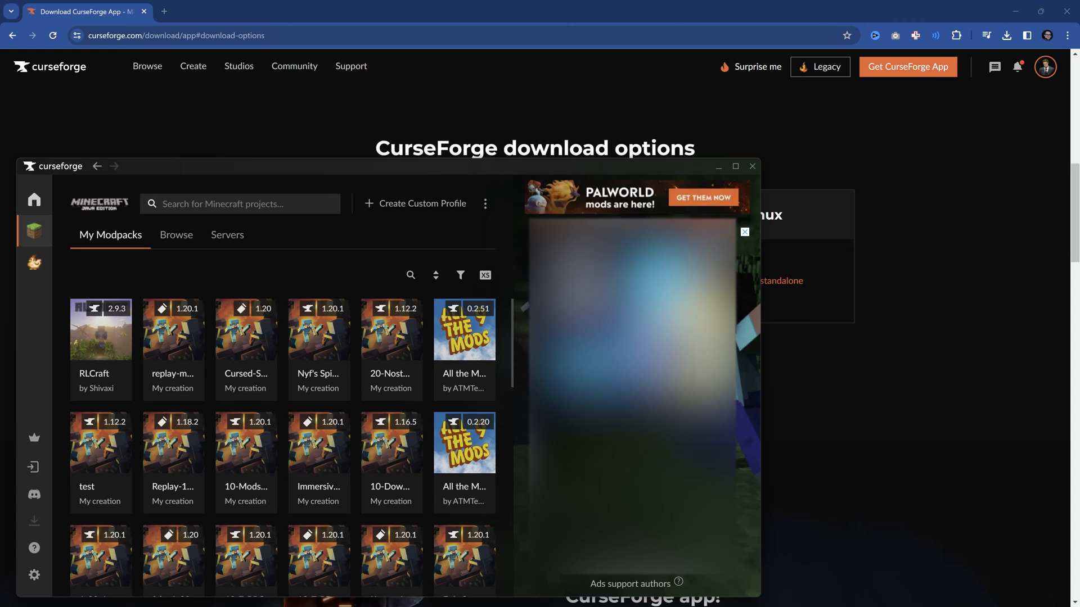
{"action": "mouse_move", "coordinate": [345, 253]}
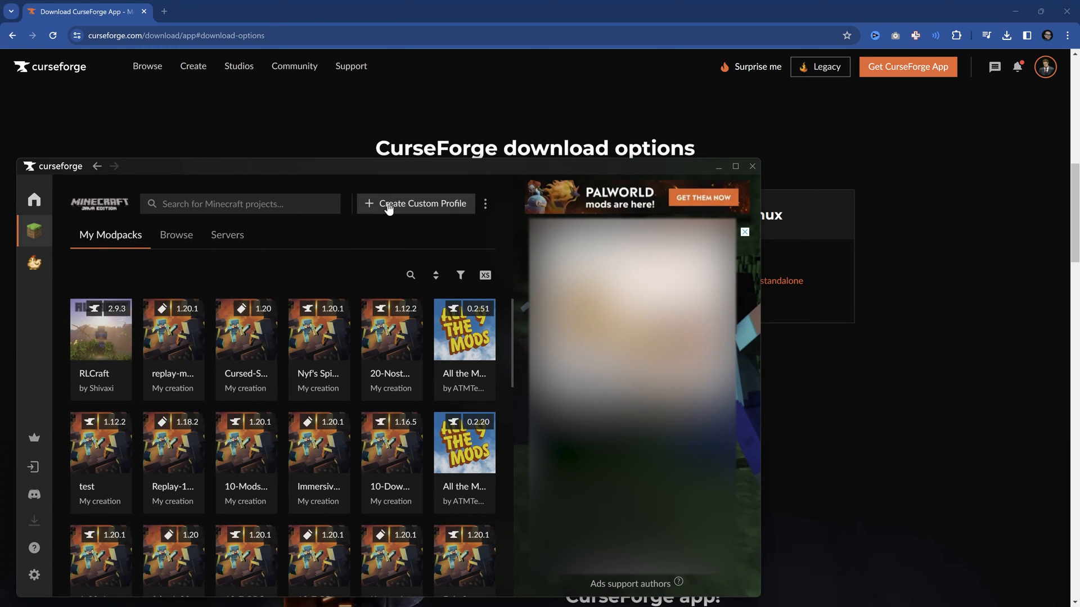
Start a custom profile named 'My Very Cool Modpack' on Minecraft 1.20.1 with the Forge game type.
{"action": "left_click", "coordinate": [416, 204]}
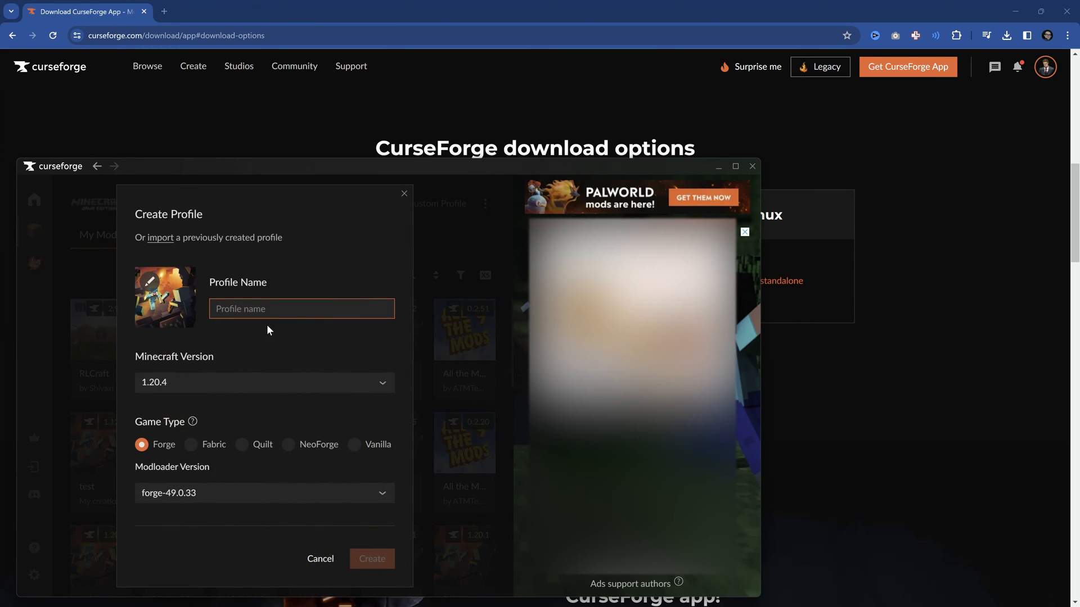
{"action": "type", "text": "My Very Cool"}
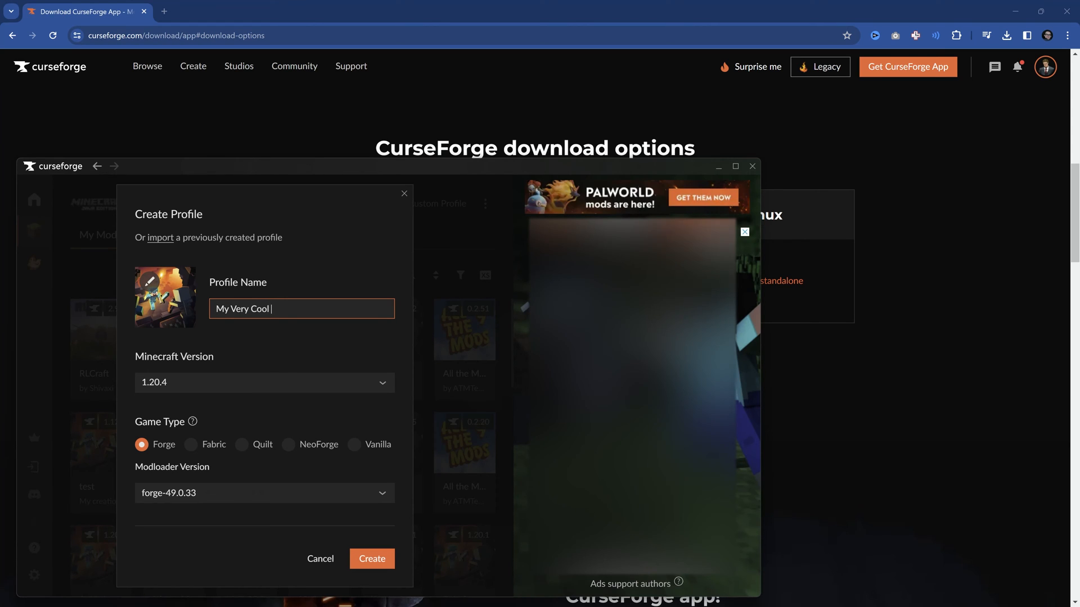
{"action": "left_click", "coordinate": [264, 382]}
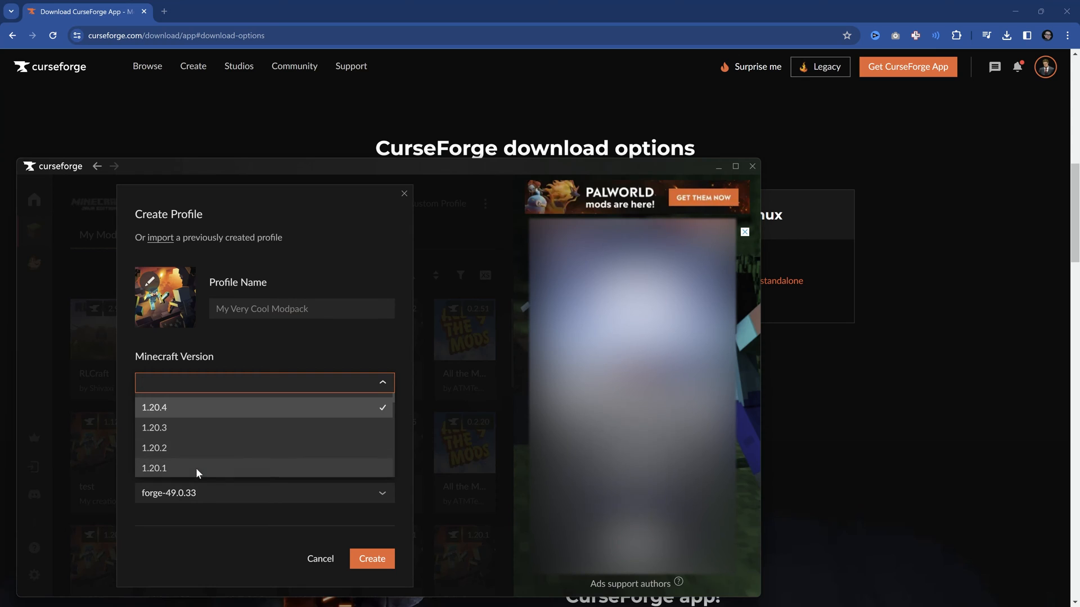
{"action": "left_click", "coordinate": [163, 468]}
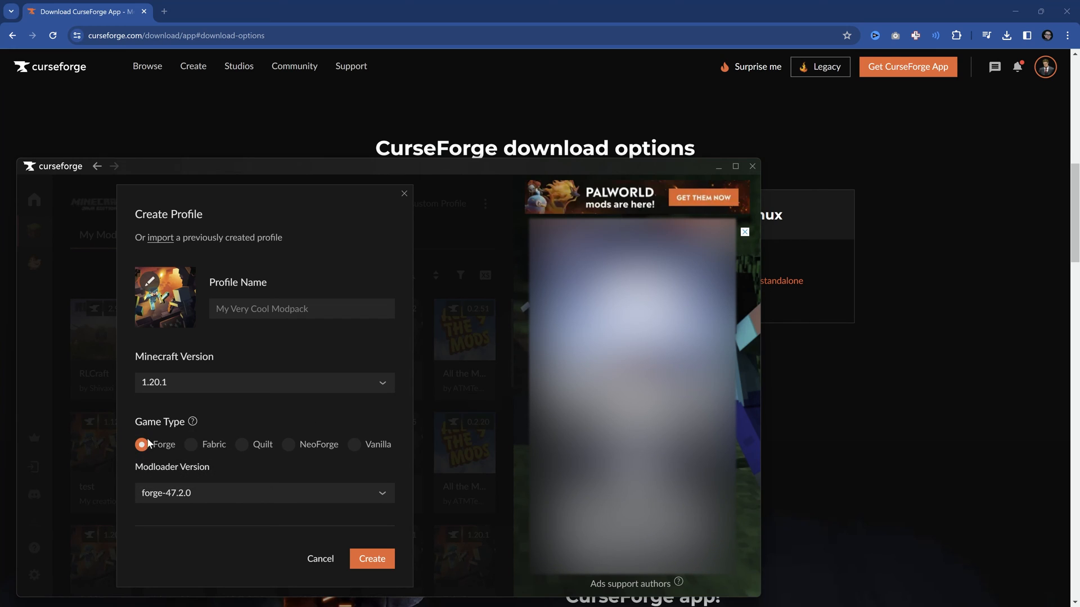
{"action": "left_click", "coordinate": [241, 445]}
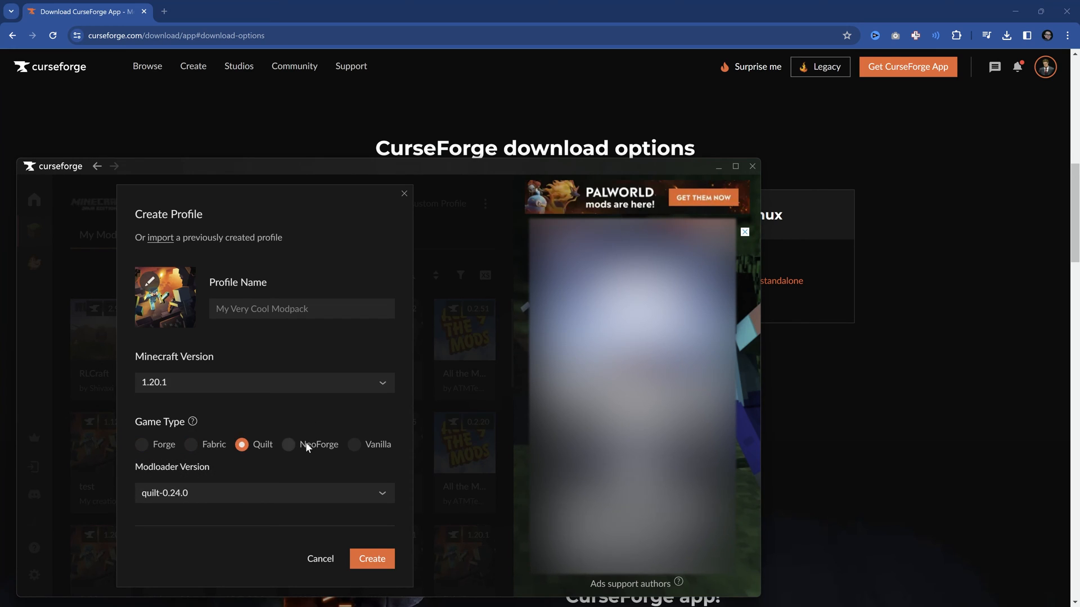
{"action": "left_click", "coordinate": [140, 444]}
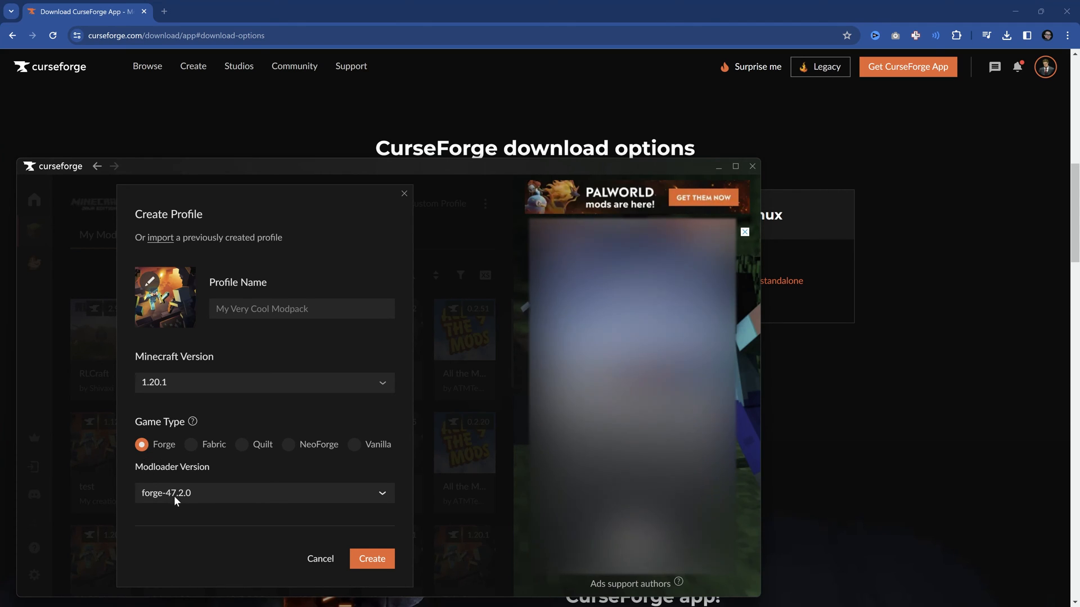
Choose modloader version forge-47.1.3 and create the profile.
{"action": "left_click", "coordinate": [265, 494]}
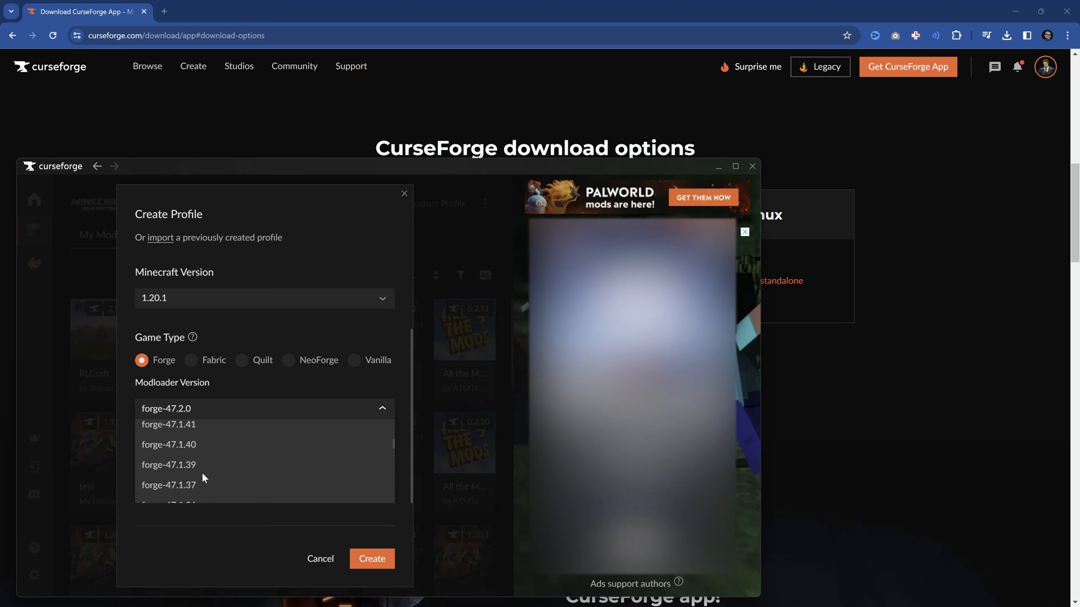
{"action": "scroll", "scroll_direction": "down", "scroll_amount": 3}
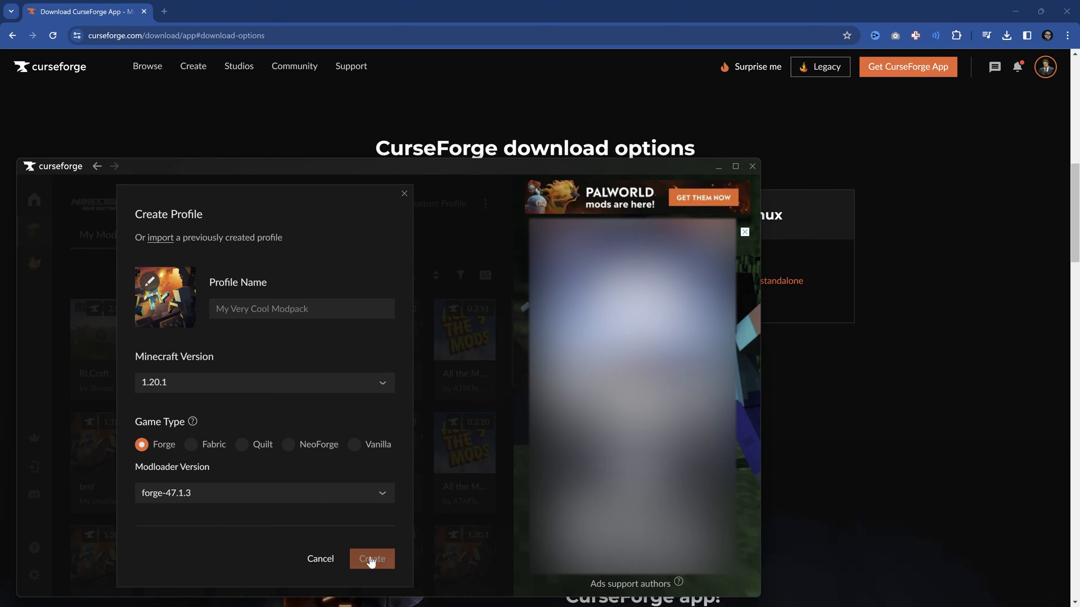
{"action": "left_click", "coordinate": [371, 559]}
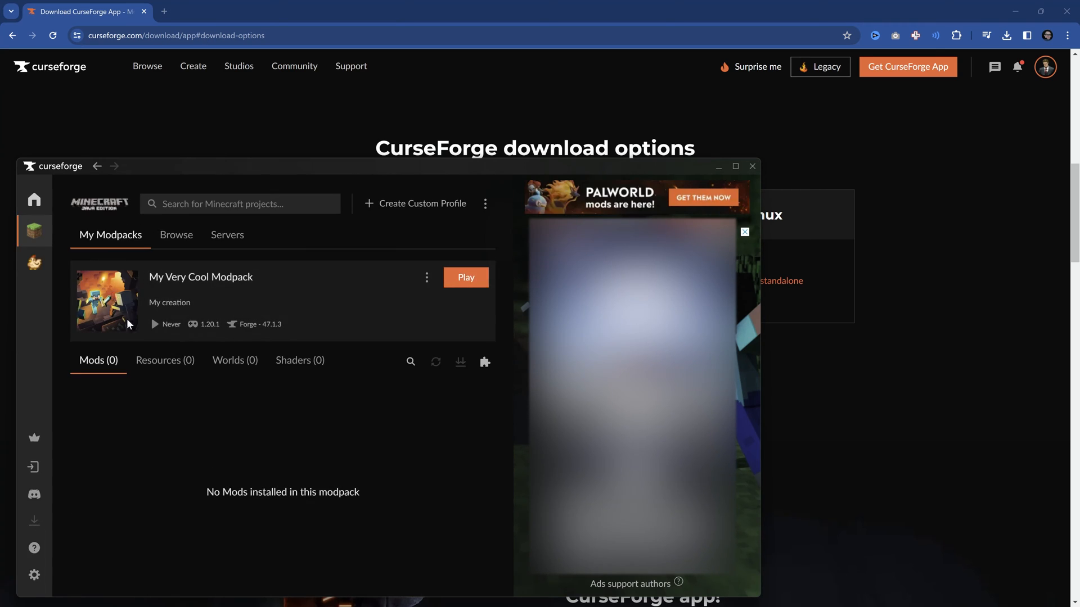
{"action": "mouse_move", "coordinate": [485, 362]}
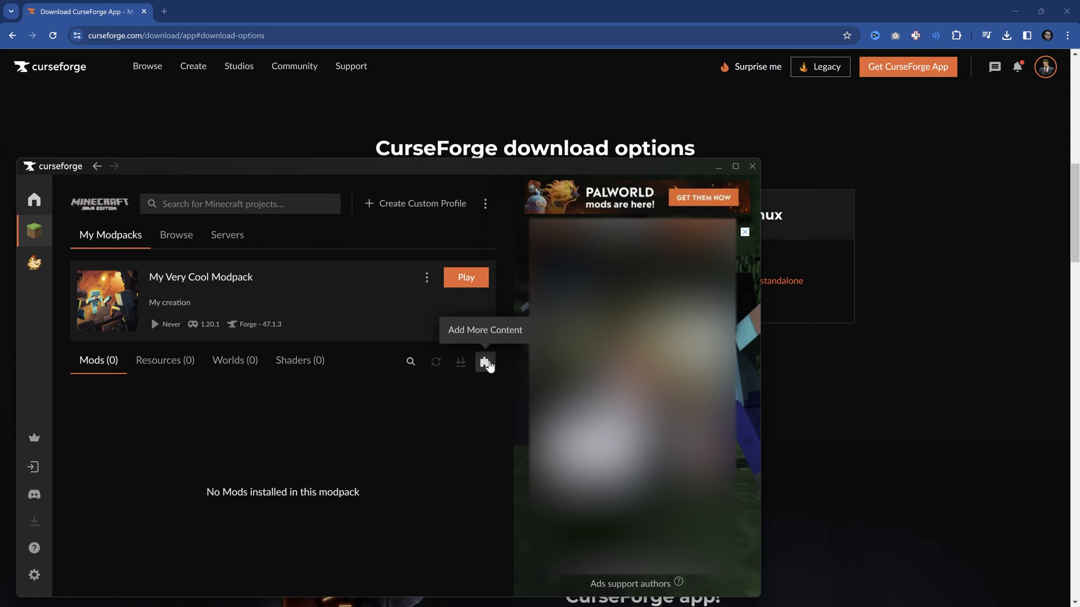
{"action": "mouse_move", "coordinate": [482, 367]}
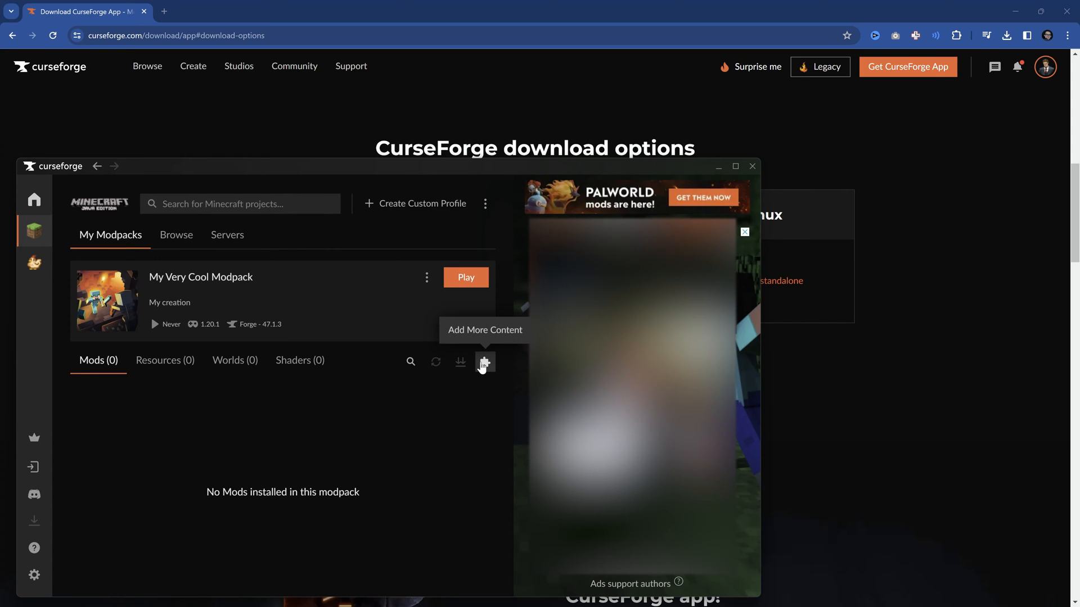
From Add More Content, find and install the Create mod.
{"action": "left_click", "coordinate": [485, 362]}
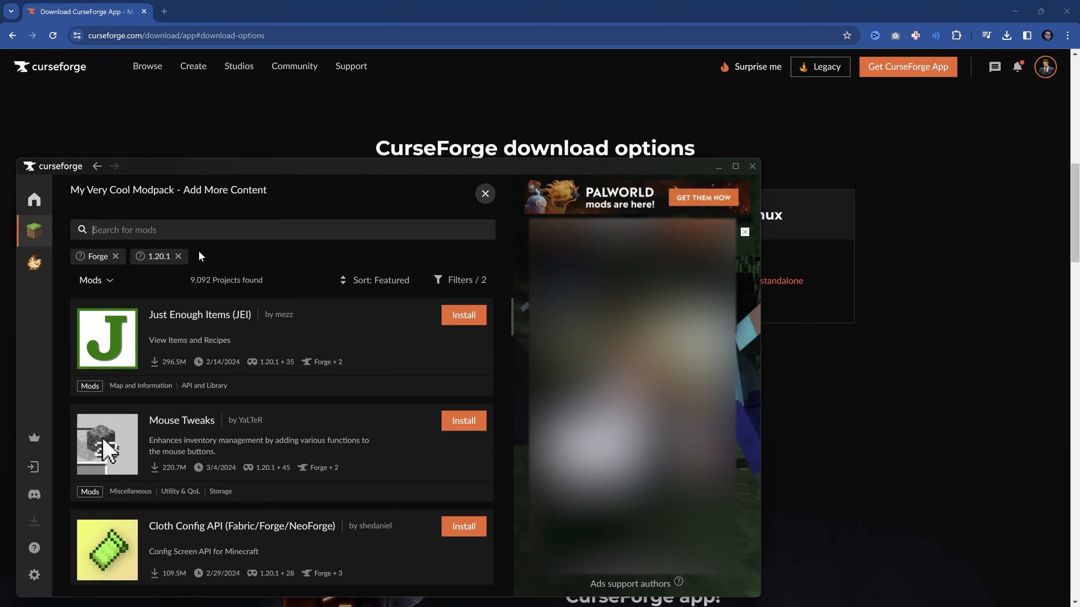
{"action": "mouse_move", "coordinate": [151, 268]}
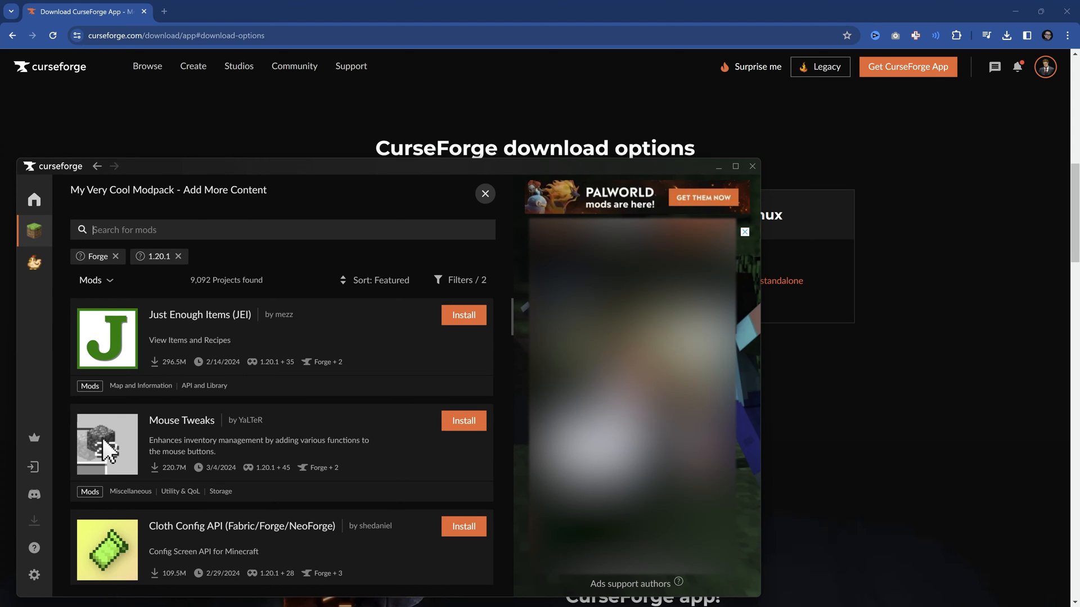
{"action": "type", "text": "create"}
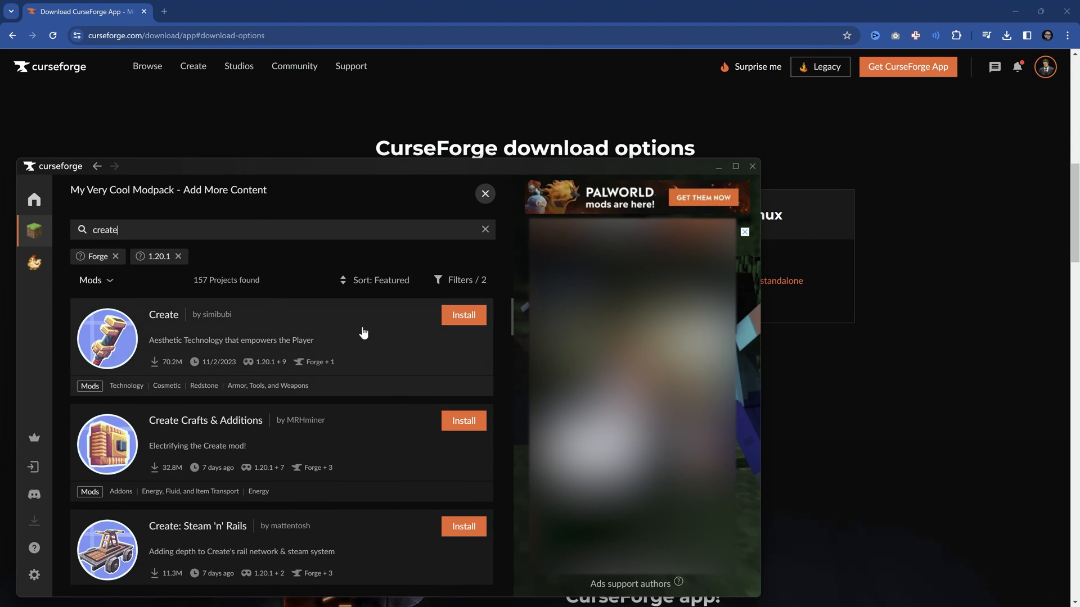
{"action": "left_click", "coordinate": [464, 315]}
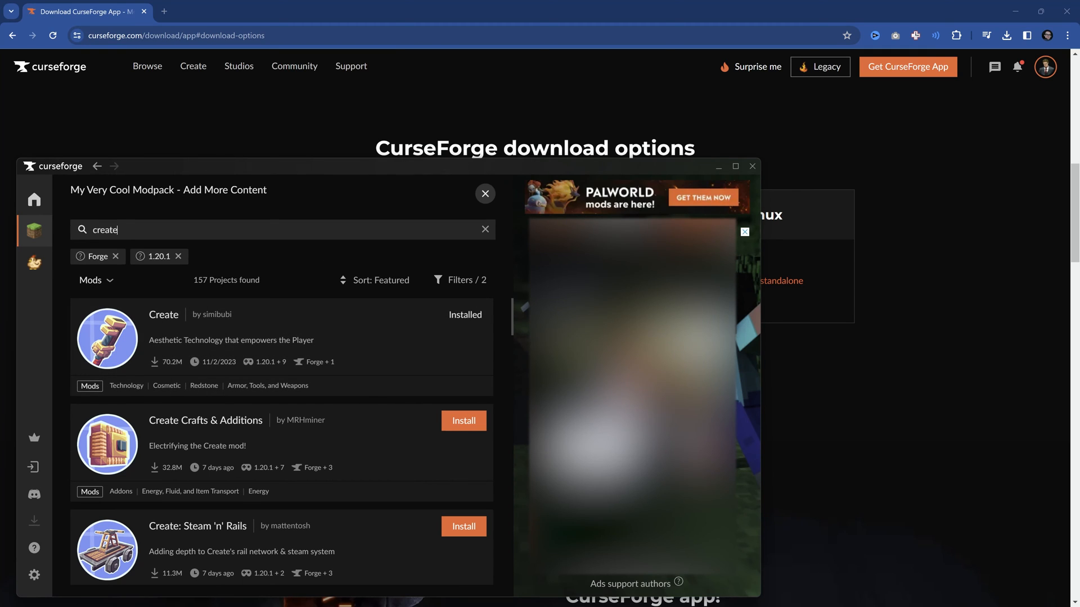
Search 'alex', install Alex's Mobs and Alex's Caves, then clear the search.
{"action": "type", "text": "alex"}
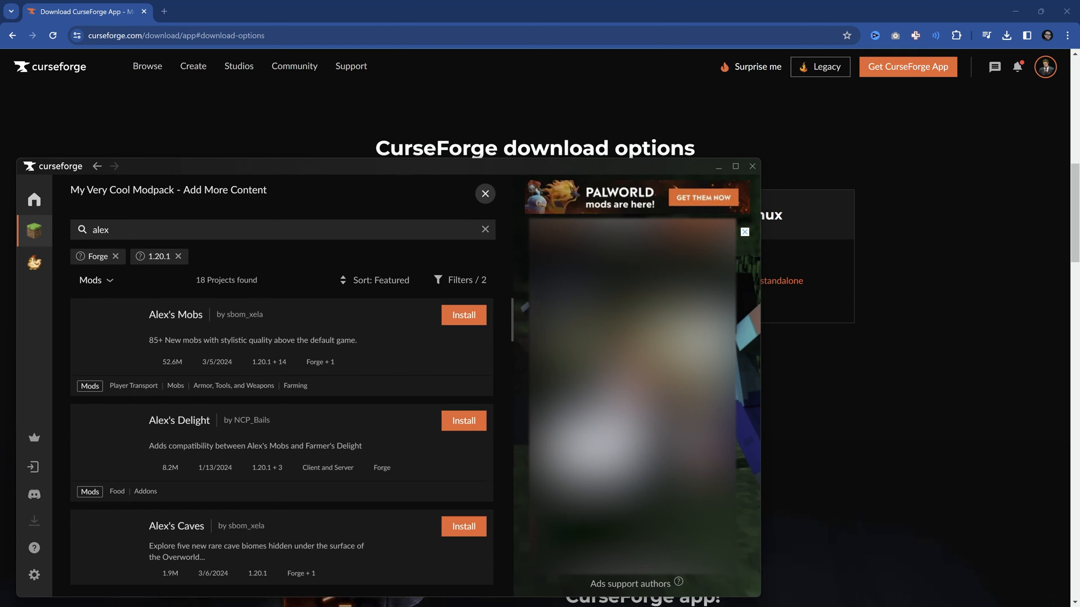
{"action": "scroll", "scroll_direction": "down", "scroll_amount": 3}
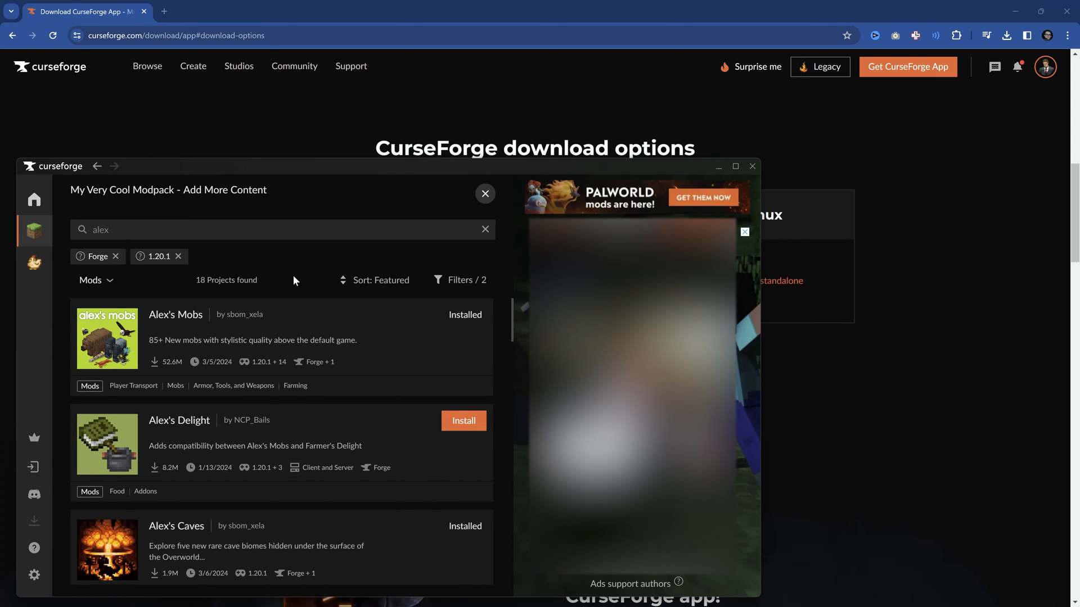
{"action": "mouse_move", "coordinate": [283, 288]}
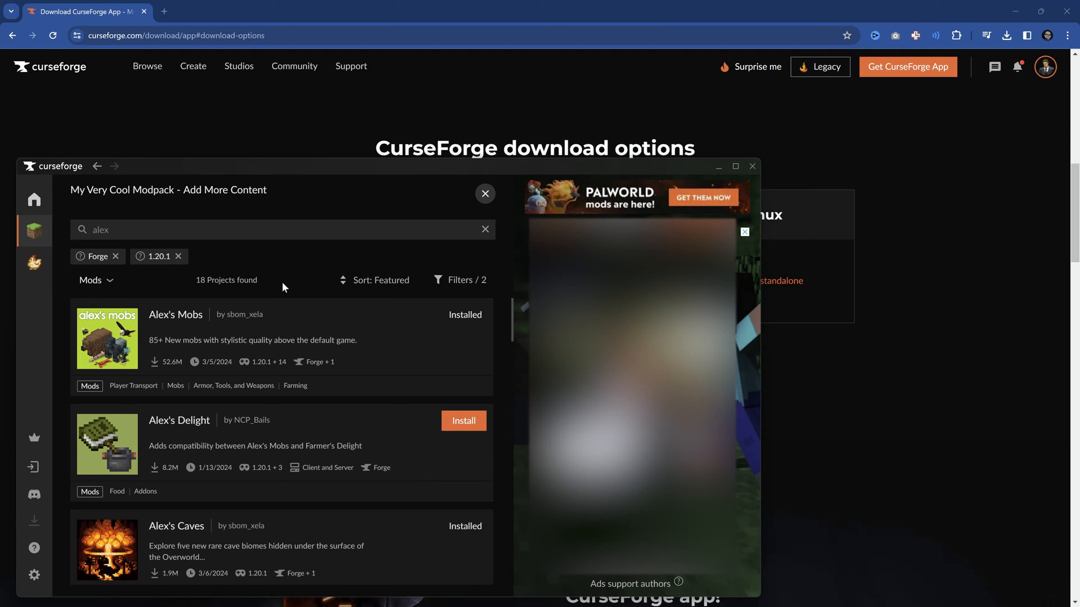
{"action": "scroll", "scroll_direction": "down", "scroll_amount": 3}
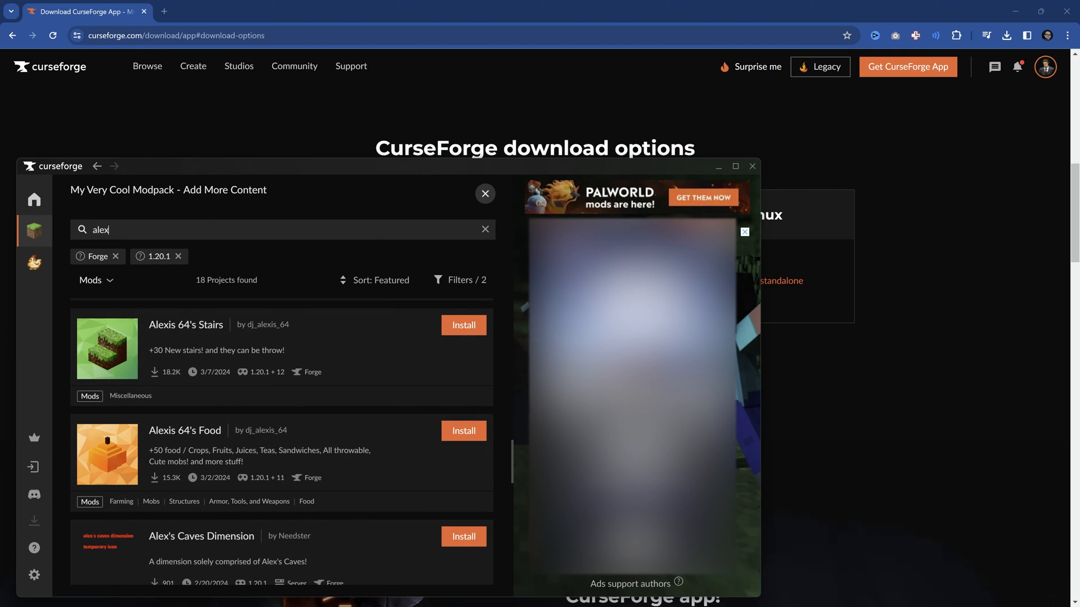
{"action": "double_click", "coordinate": [100, 229]}
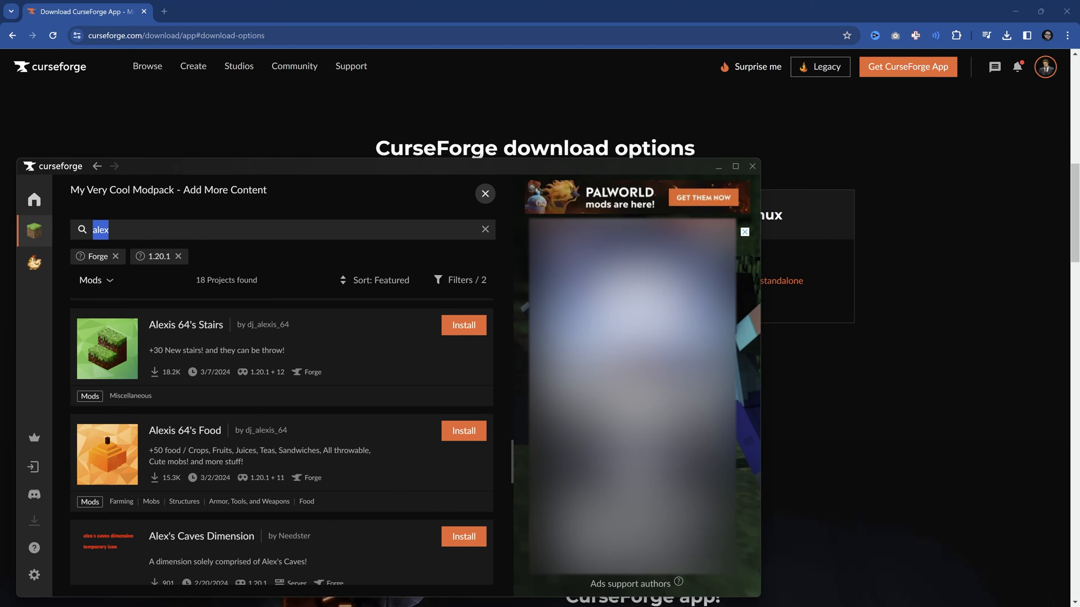
{"action": "left_click", "coordinate": [486, 229]}
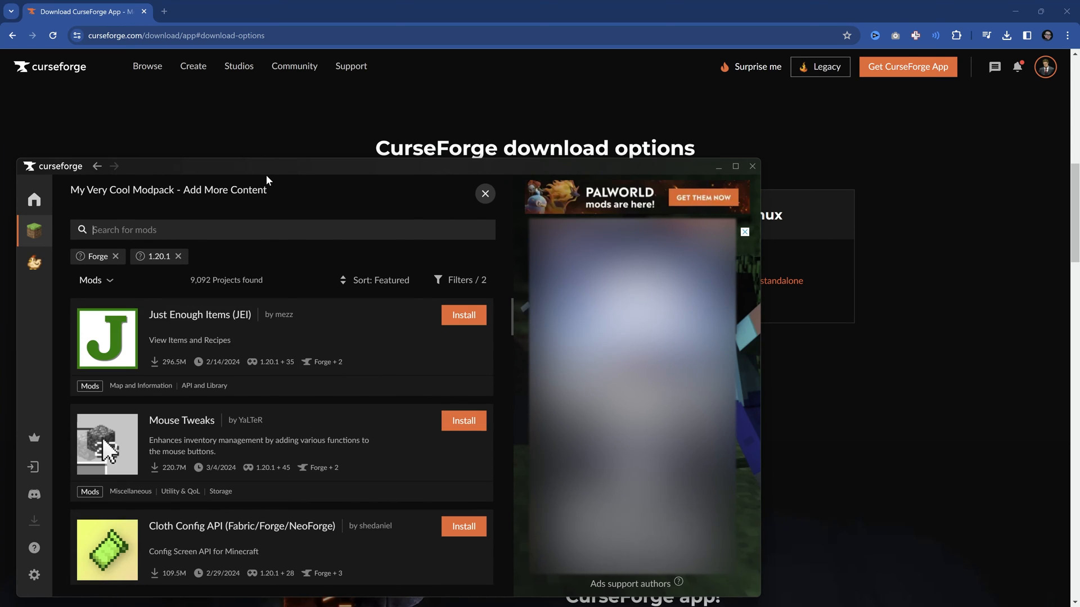
Install Just Enough Items (JEI) so the modpack lists five mods.
{"action": "left_click", "coordinate": [463, 315]}
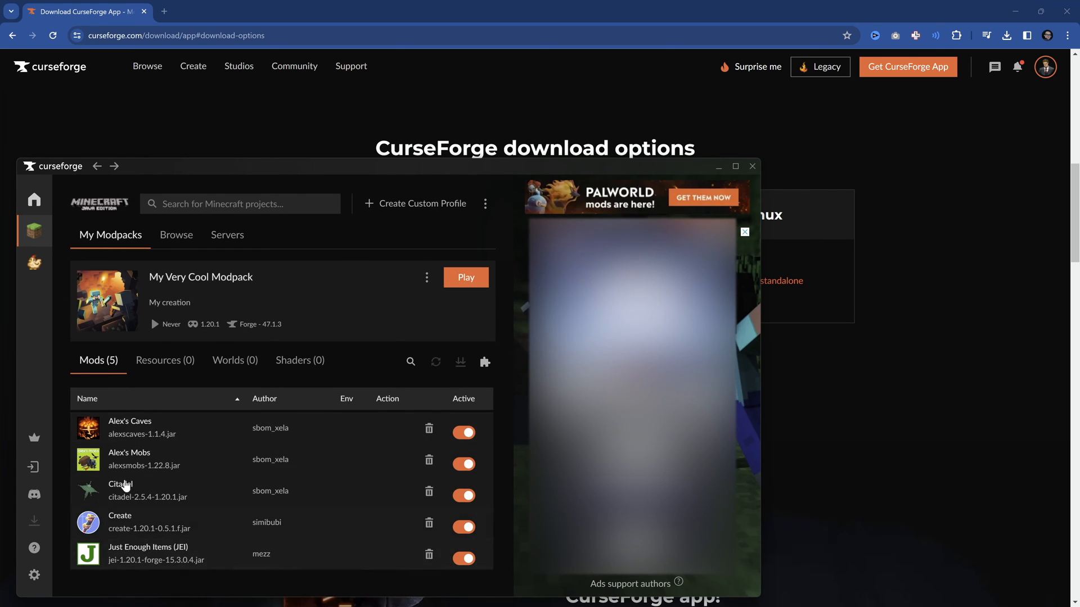
{"action": "mouse_move", "coordinate": [124, 494]}
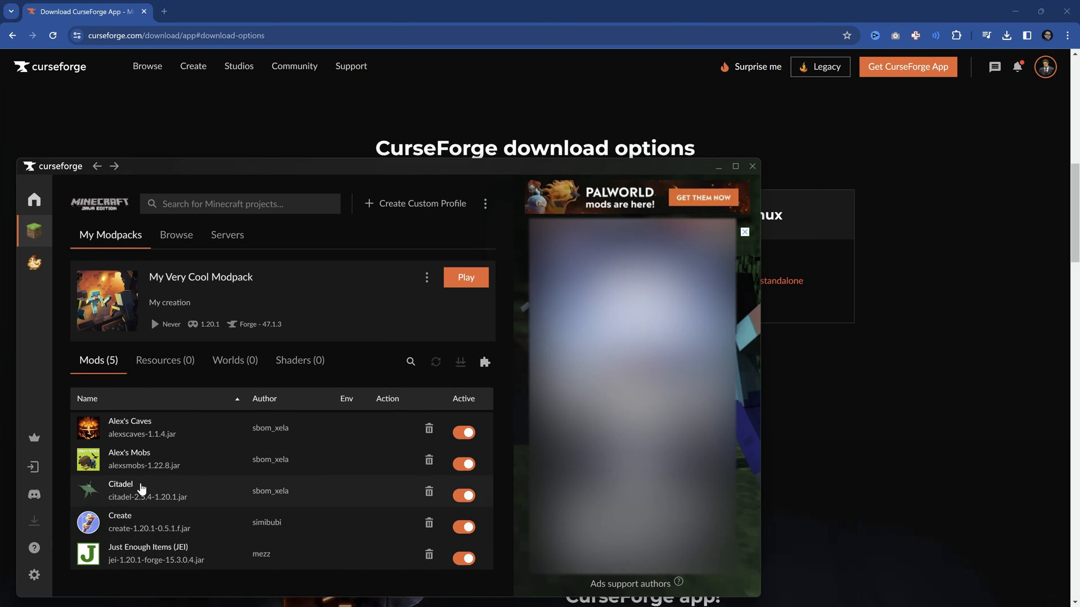
{"action": "mouse_move", "coordinate": [202, 482]}
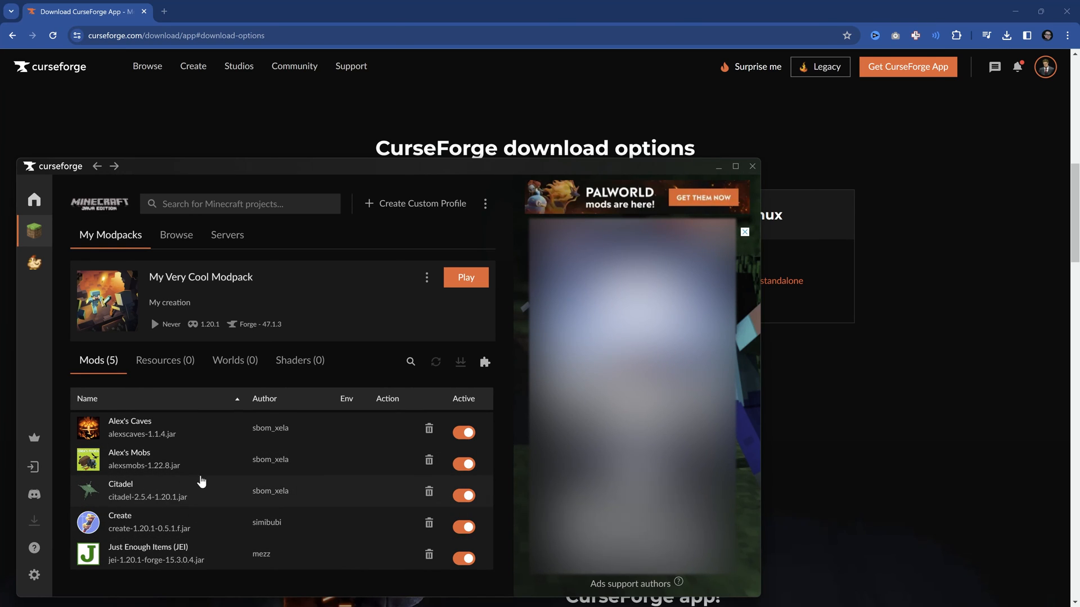
{"action": "mouse_move", "coordinate": [192, 430]}
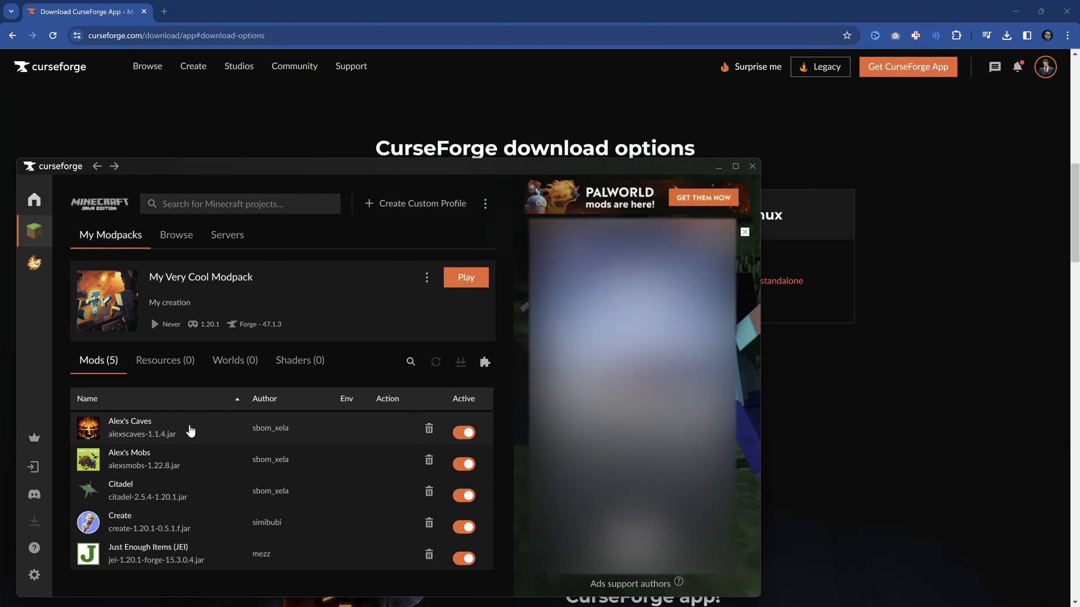
{"action": "mouse_move", "coordinate": [193, 465]}
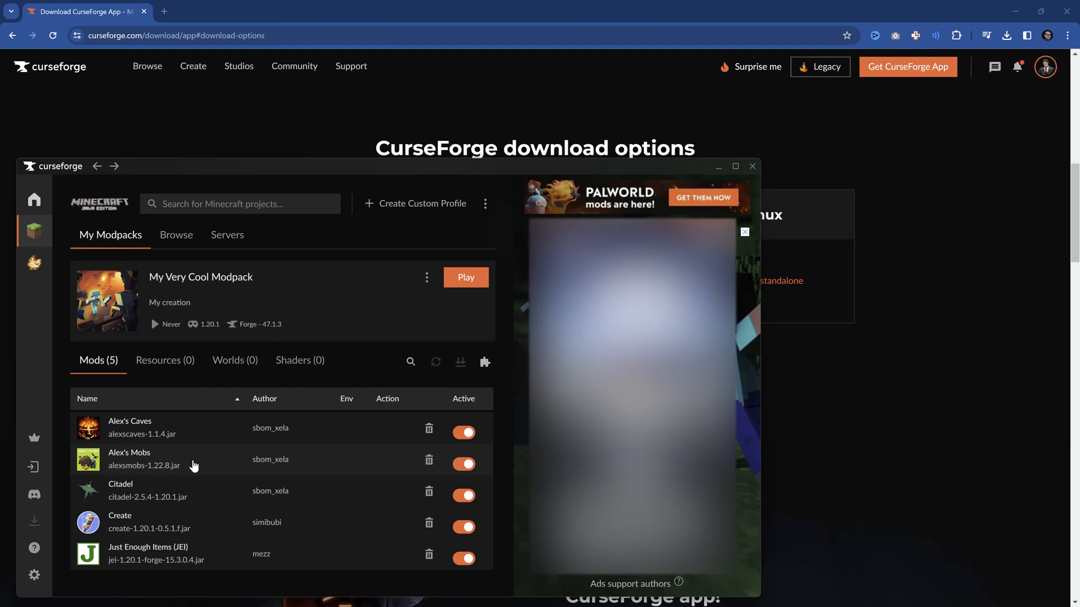
{"action": "mouse_move", "coordinate": [144, 490]}
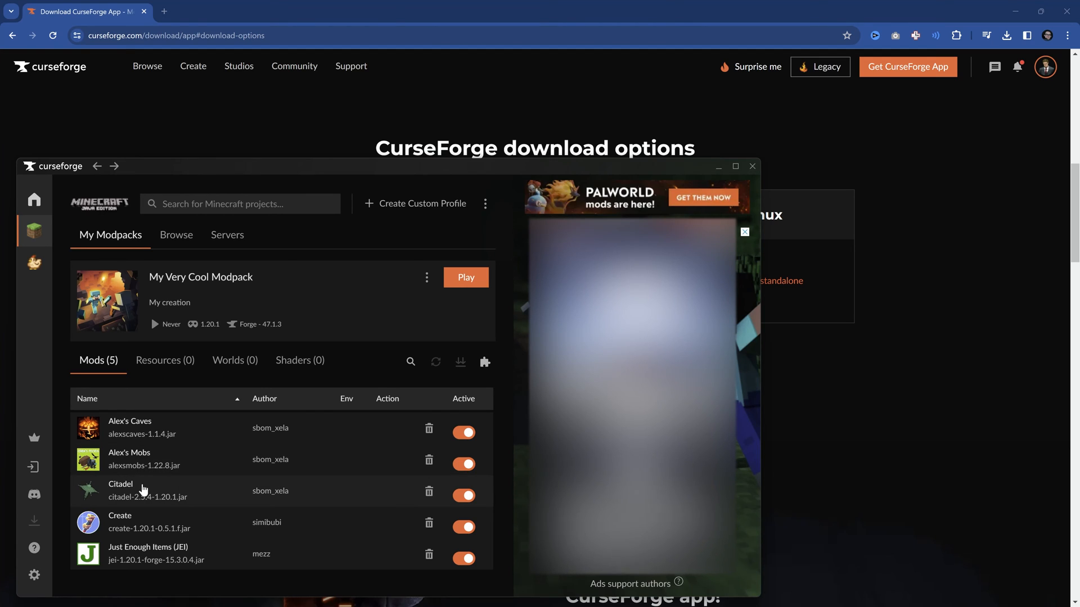
{"action": "mouse_move", "coordinate": [157, 455]}
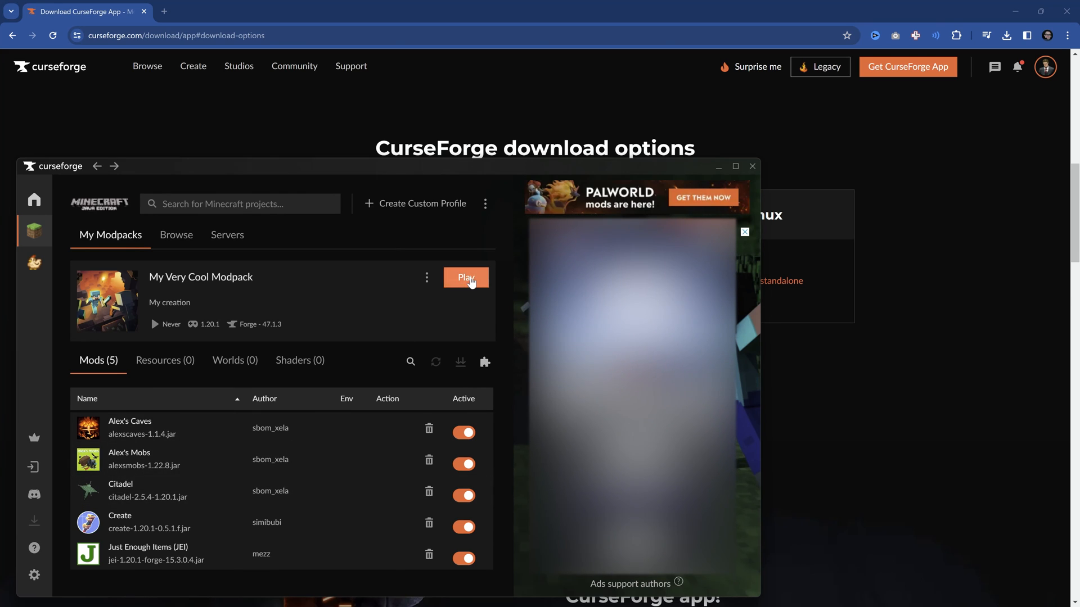
Launch My Very Cool Modpack via the Minecraft Launcher, accepting the modified-installation warning.
{"action": "left_click", "coordinate": [465, 277]}
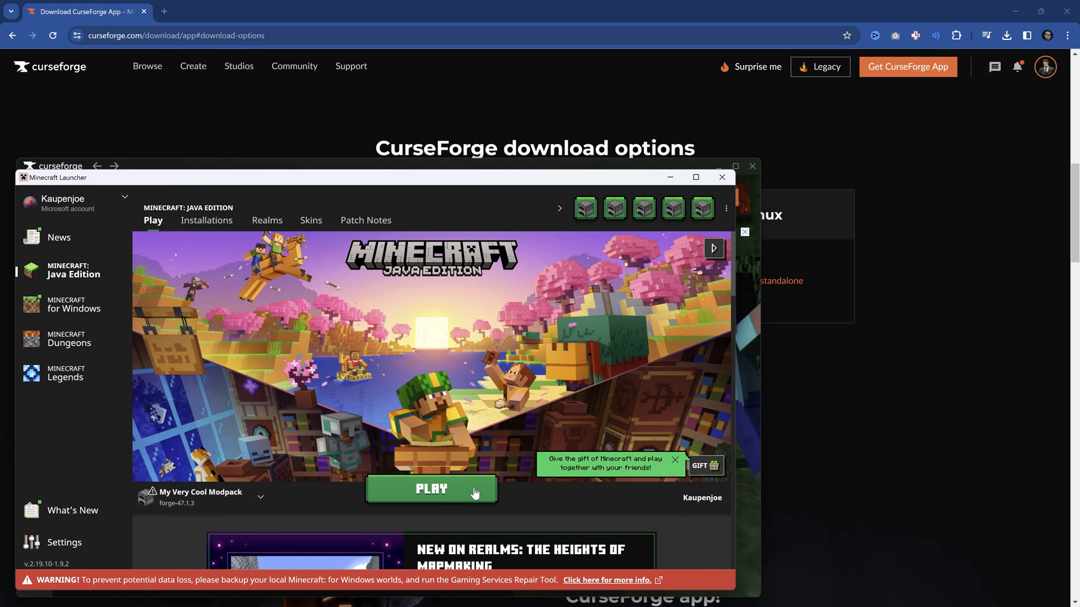
{"action": "left_click", "coordinate": [432, 489]}
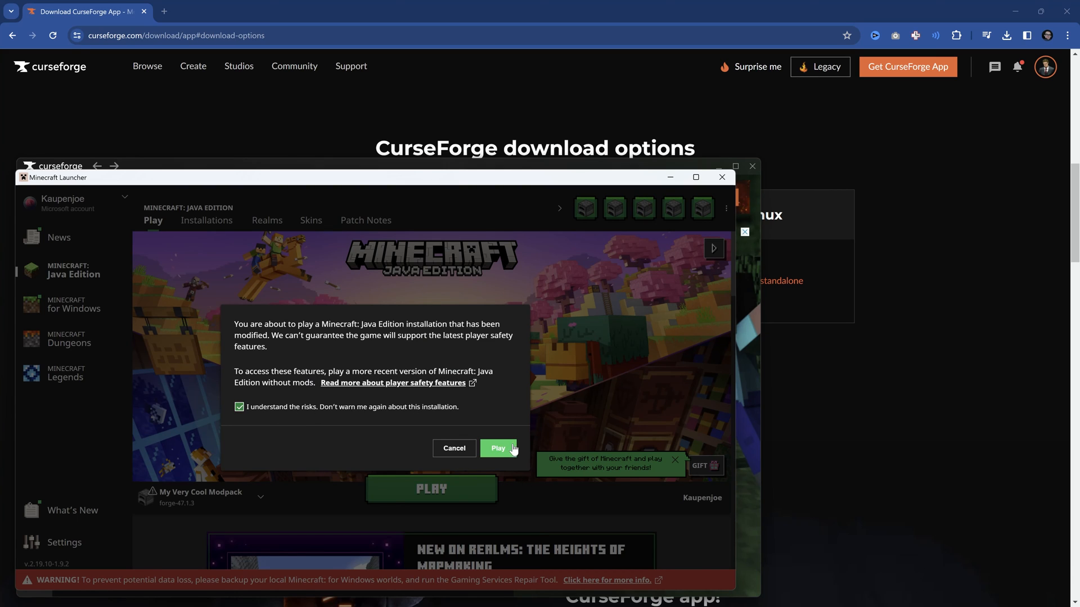
{"action": "left_click", "coordinate": [499, 448]}
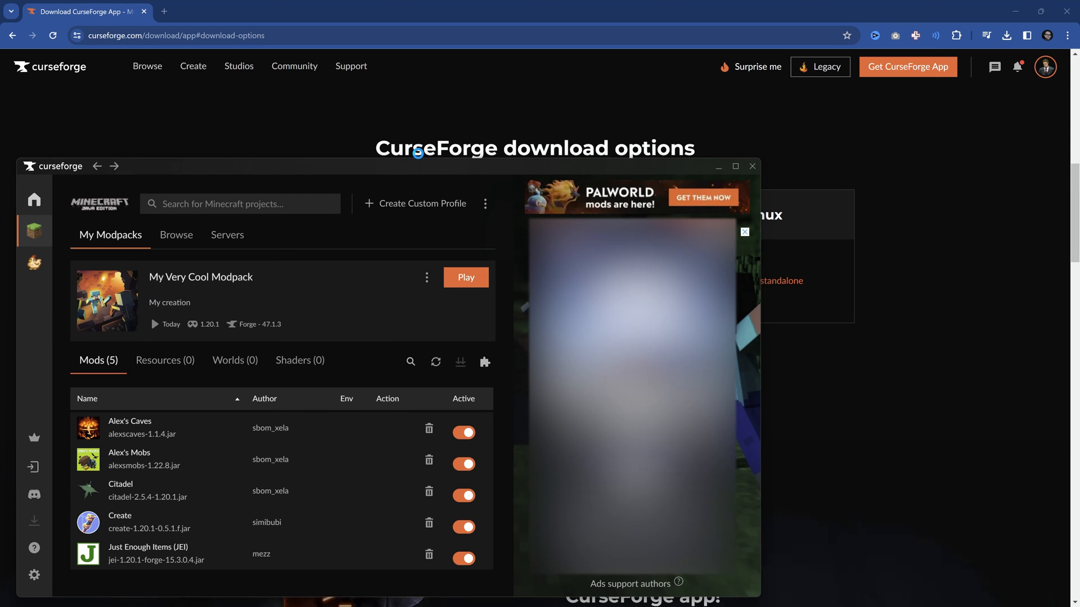
On the Forge 1.20.1 title screen, review the loaded mods list including Just Enough Items.
{"action": "left_click", "coordinate": [466, 277]}
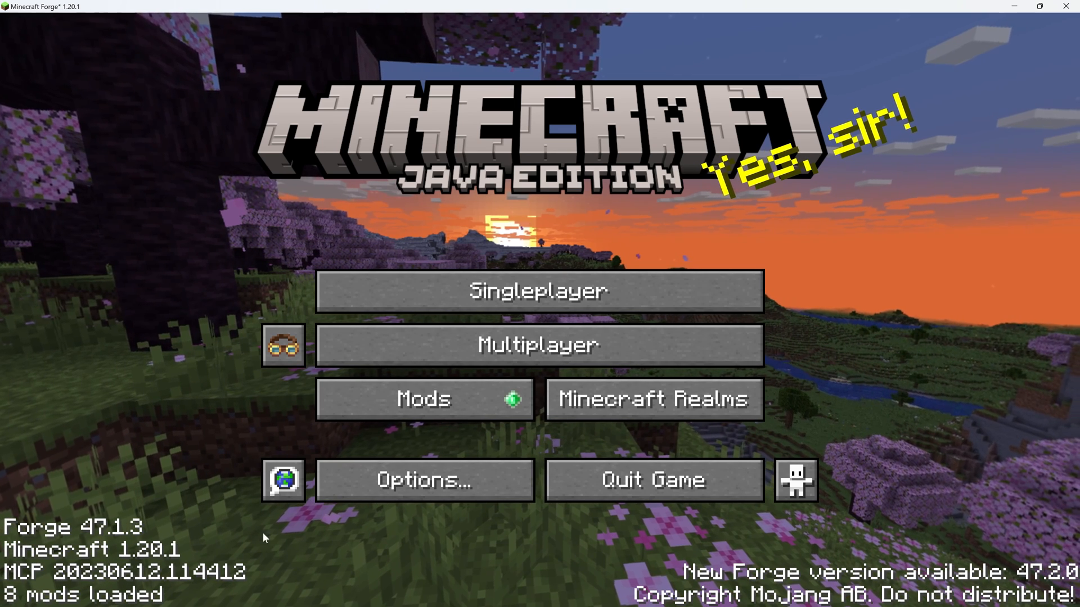
{"action": "left_click", "coordinate": [423, 399]}
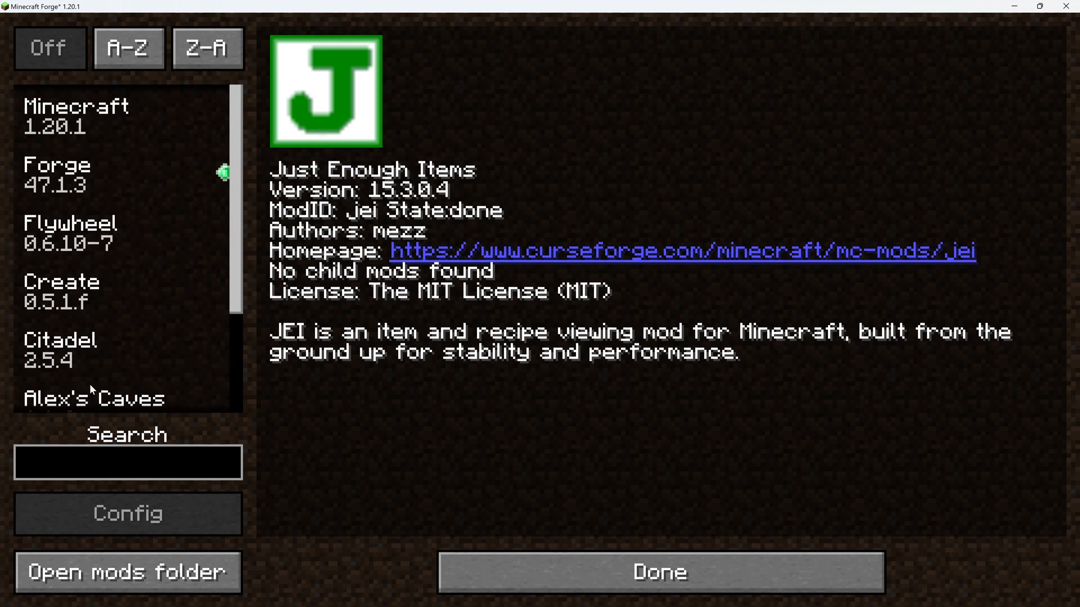
{"action": "left_click", "coordinate": [661, 573]}
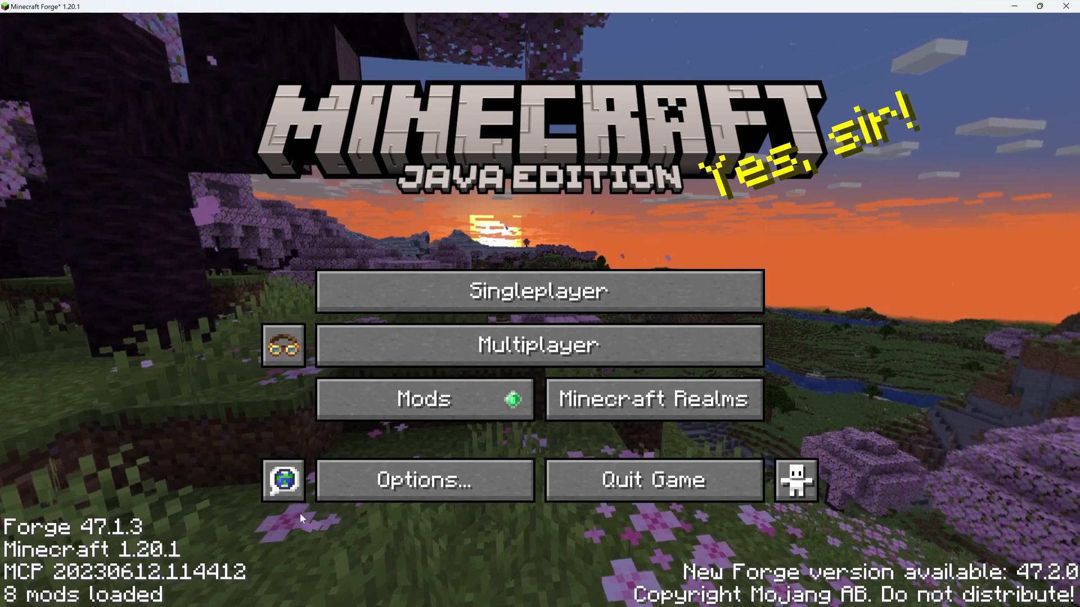